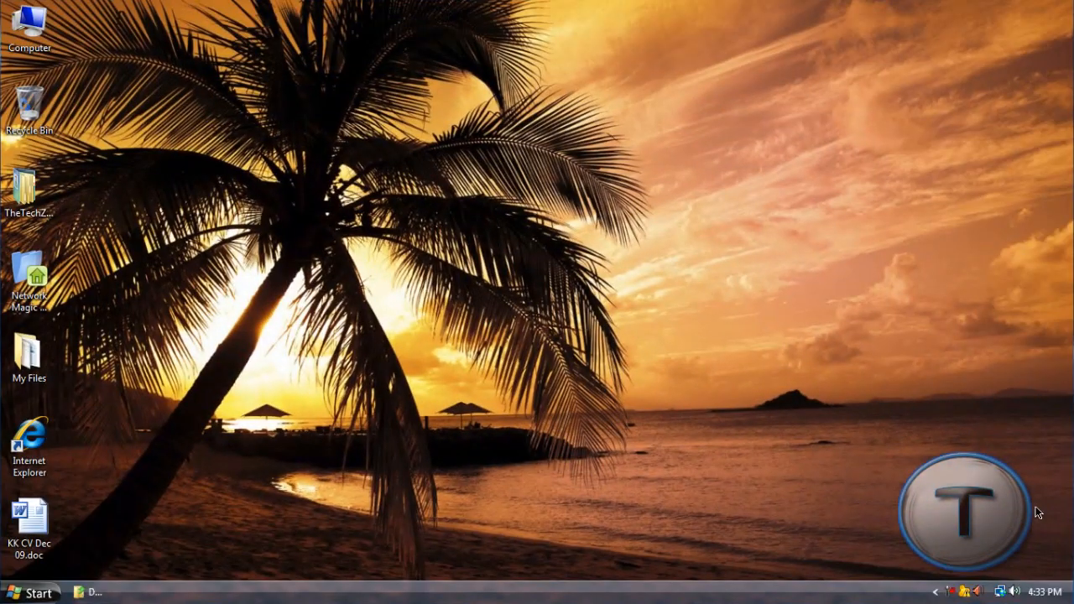
mouse_move(1034, 500)
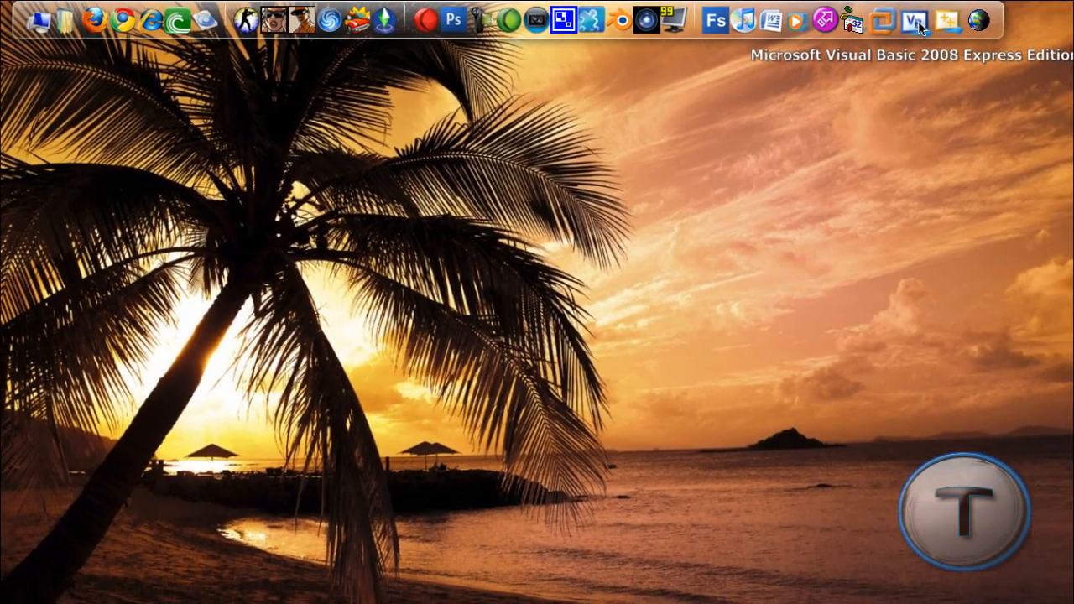
Open the WindowsApplication1 project from Recent Projects.
click(906, 18)
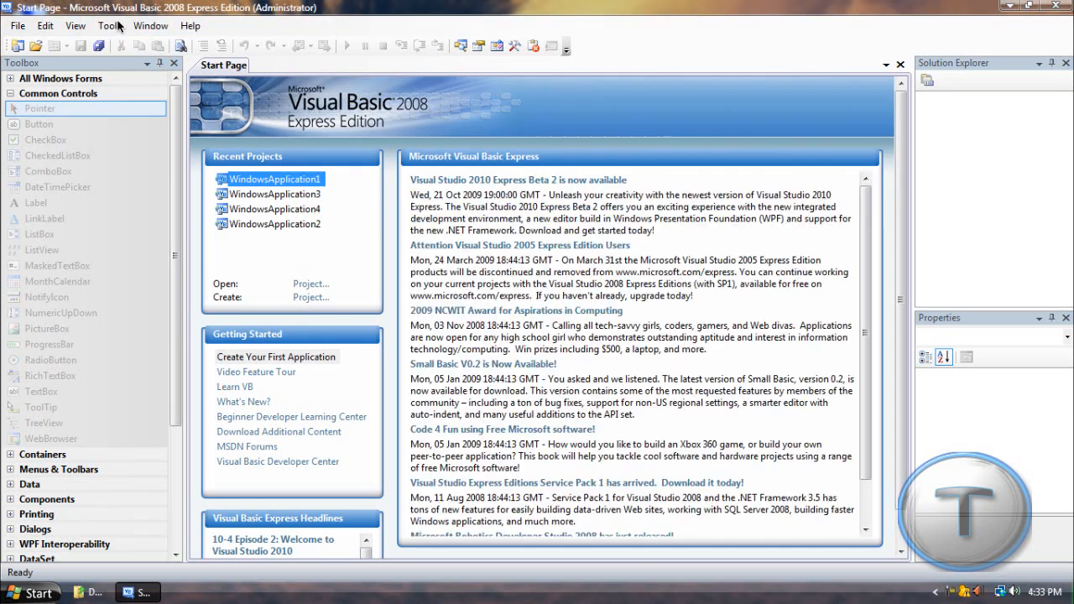
click(10, 45)
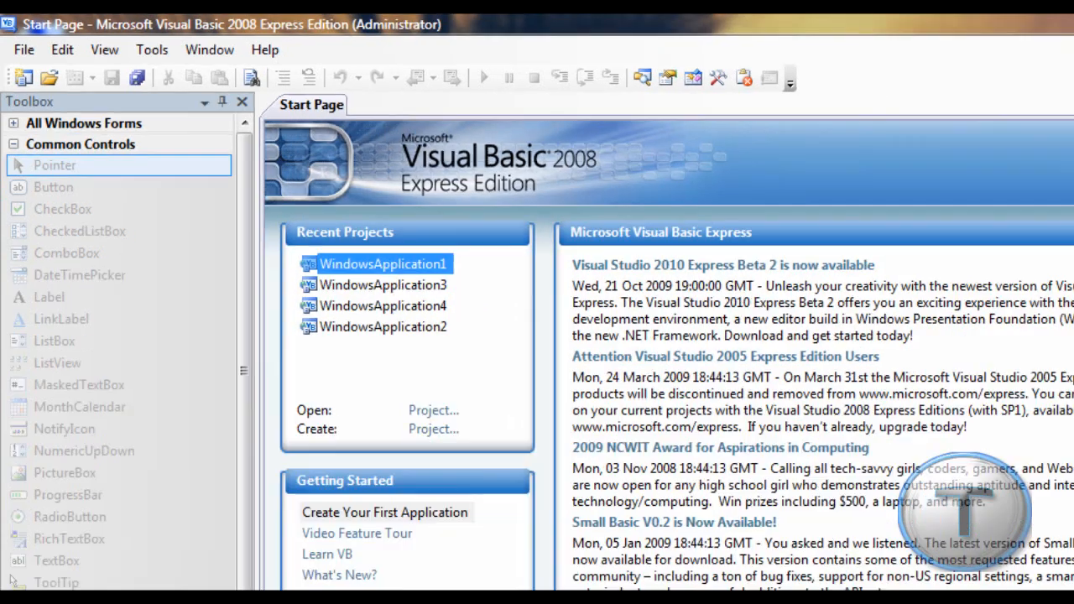
double_click(384, 264)
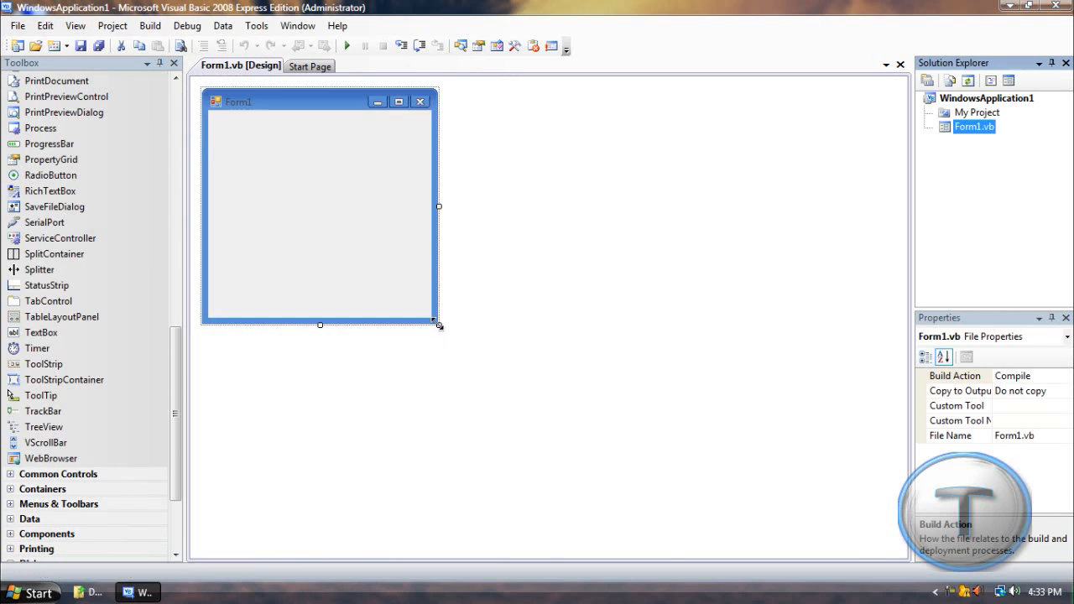
Enlarge the empty Form1 so it fills most of the design area.
drag(438, 326, 781, 452)
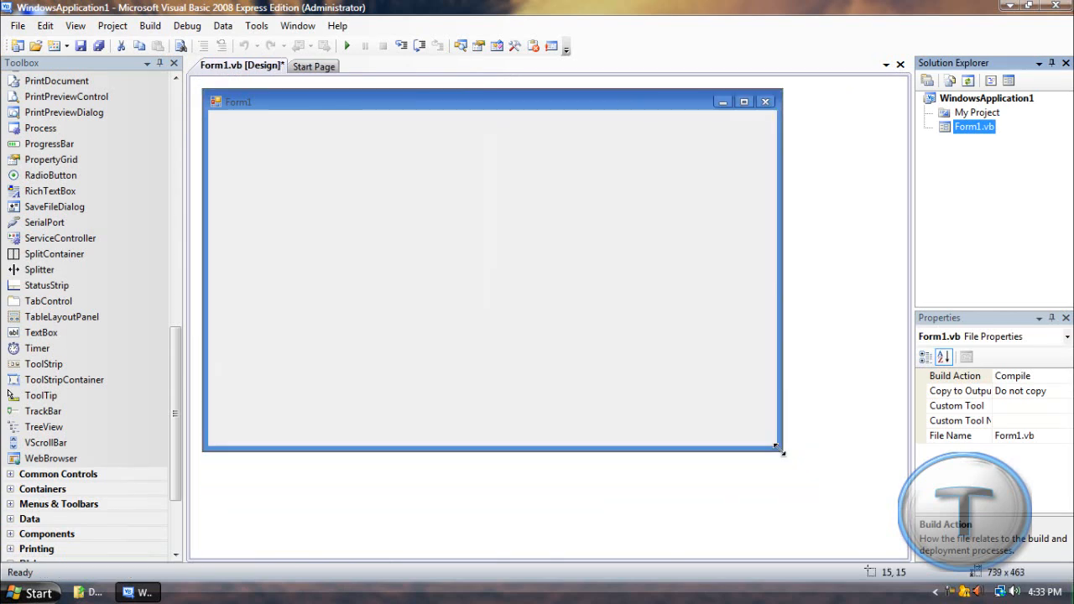
drag(779, 451, 826, 507)
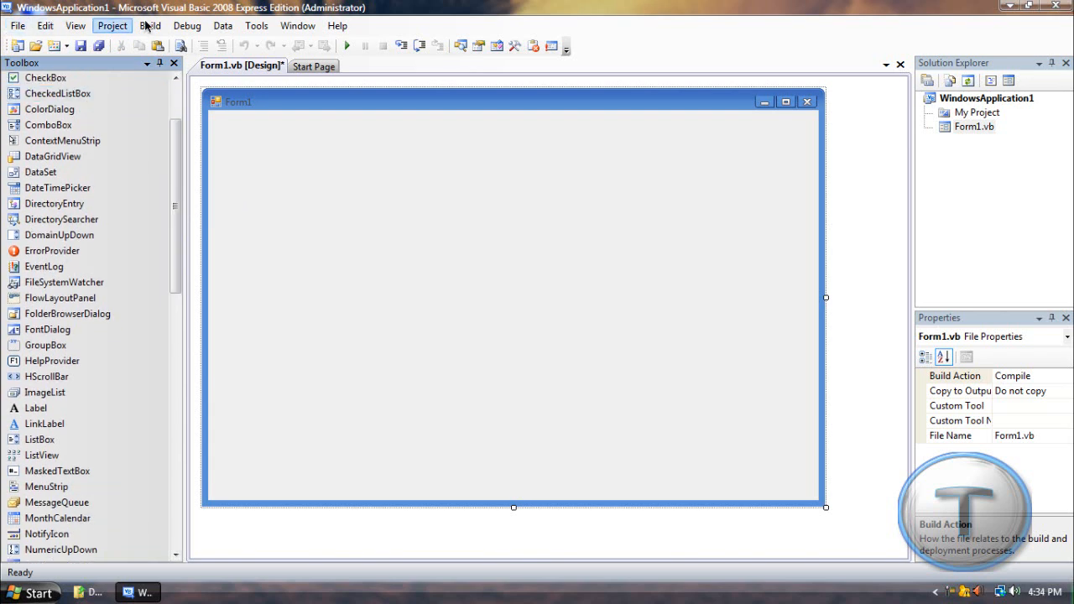
Add a MenuStrip with a File menu holding Open and Exit entries.
scroll(down, 3)
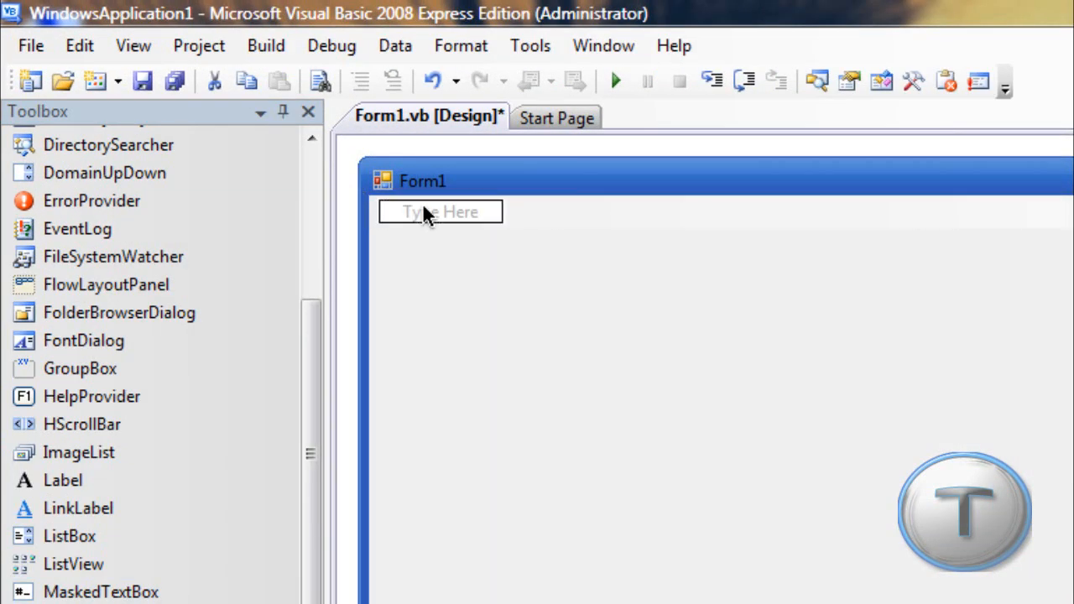
text(File)
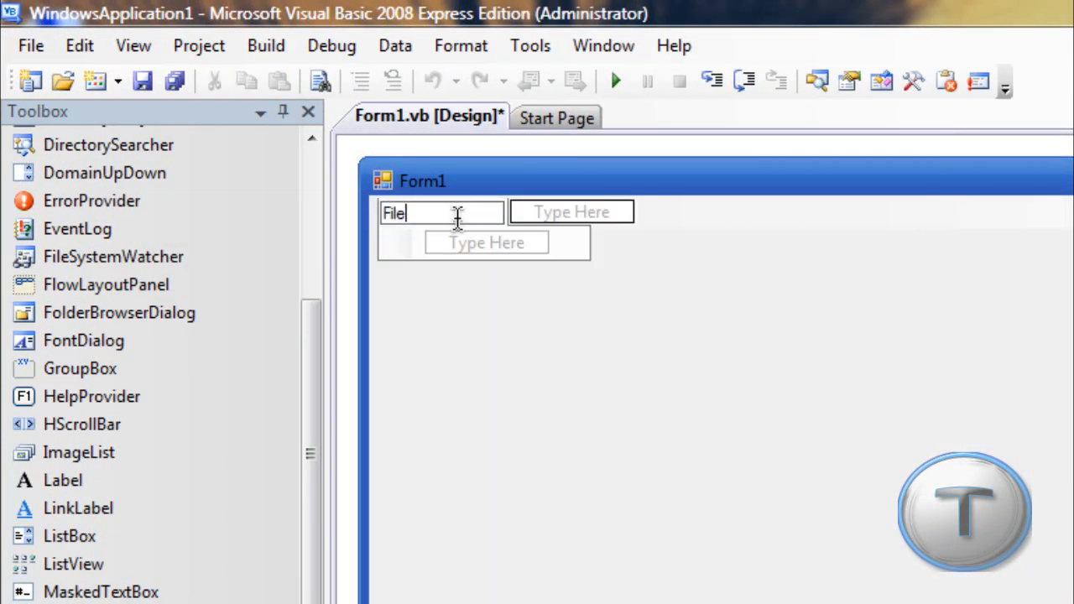
text(Open)
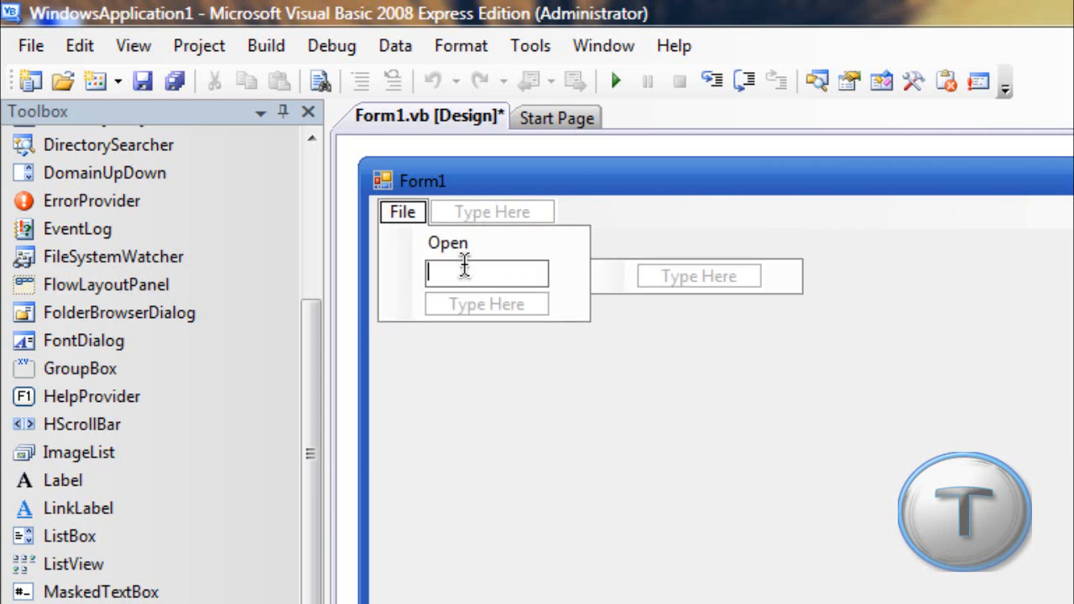
text(Exit)
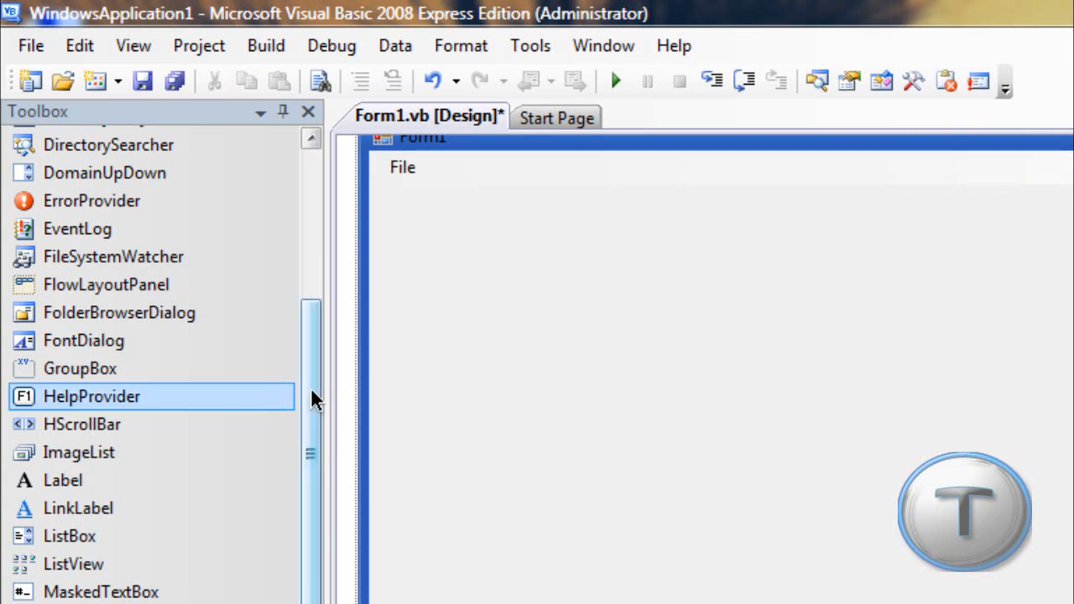
scroll(down, 3)
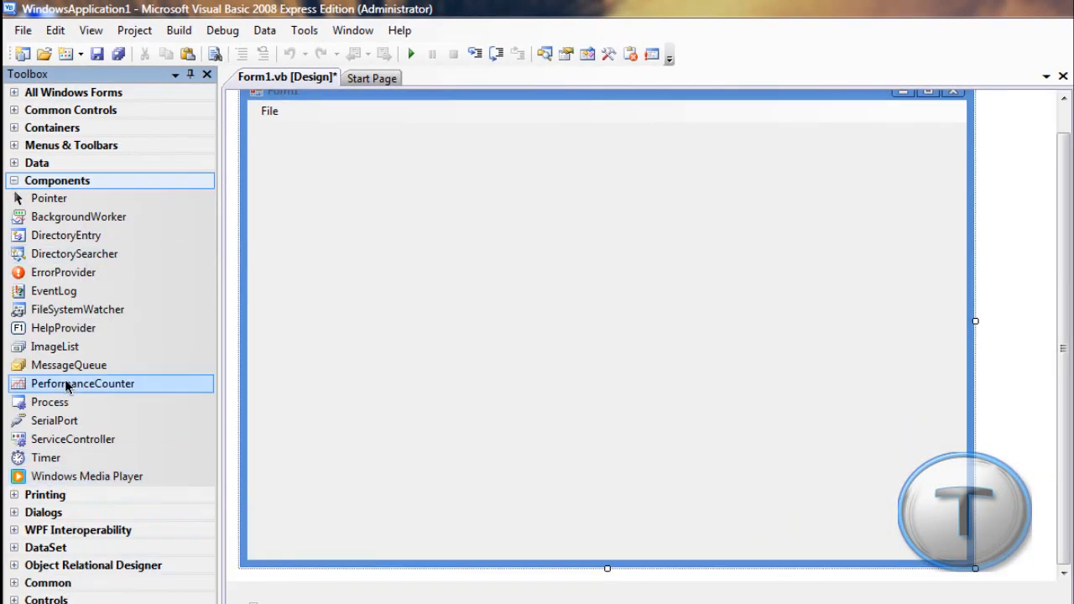
Add Windows Media Player to the Toolbox via Choose Items > COM Components.
right_click(80, 383)
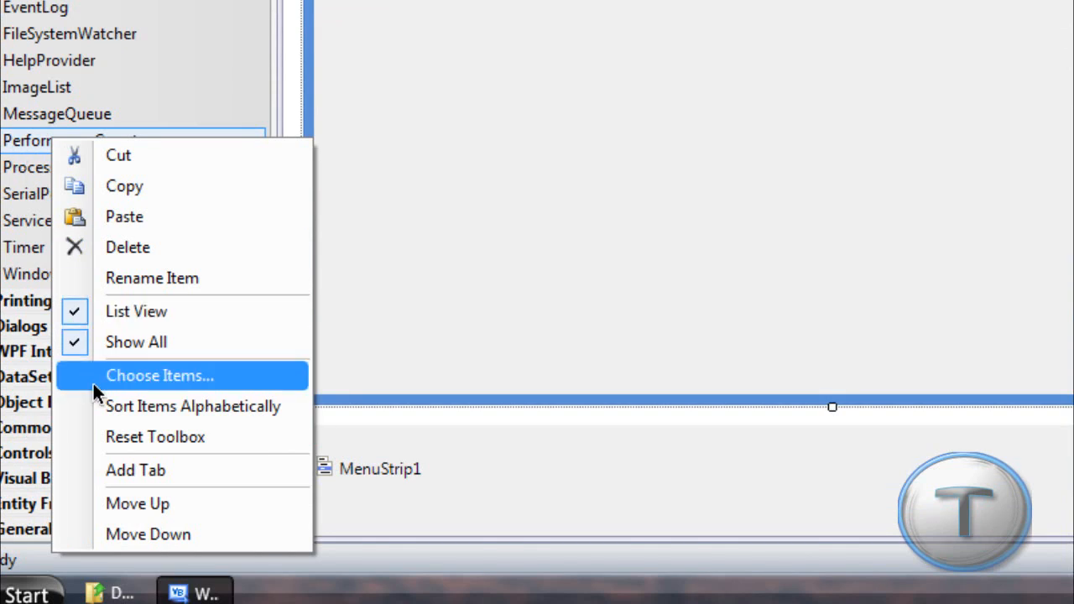
click(159, 376)
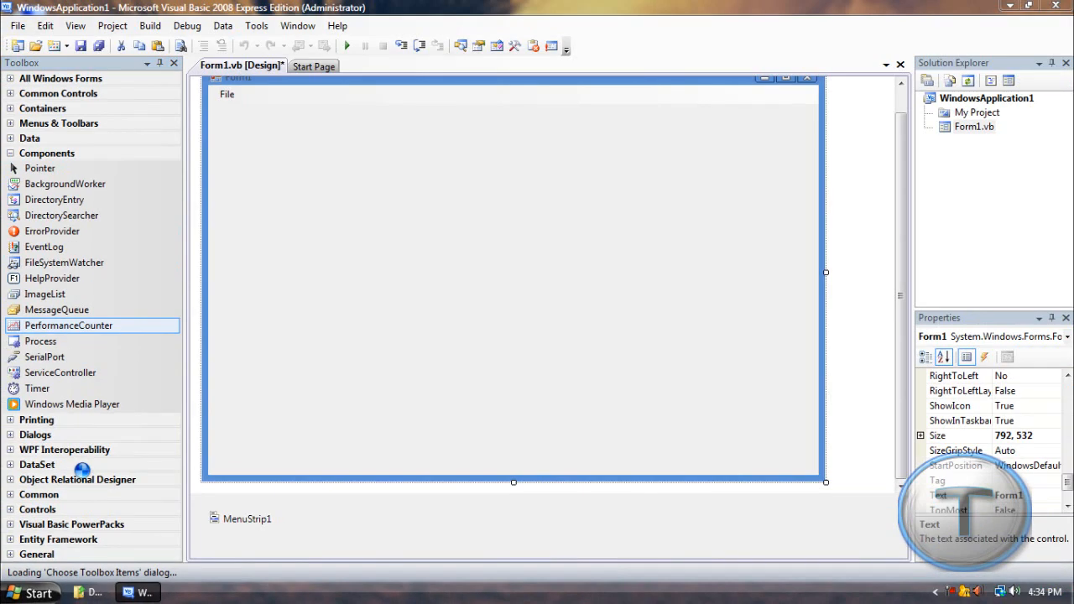
mouse_move(78, 470)
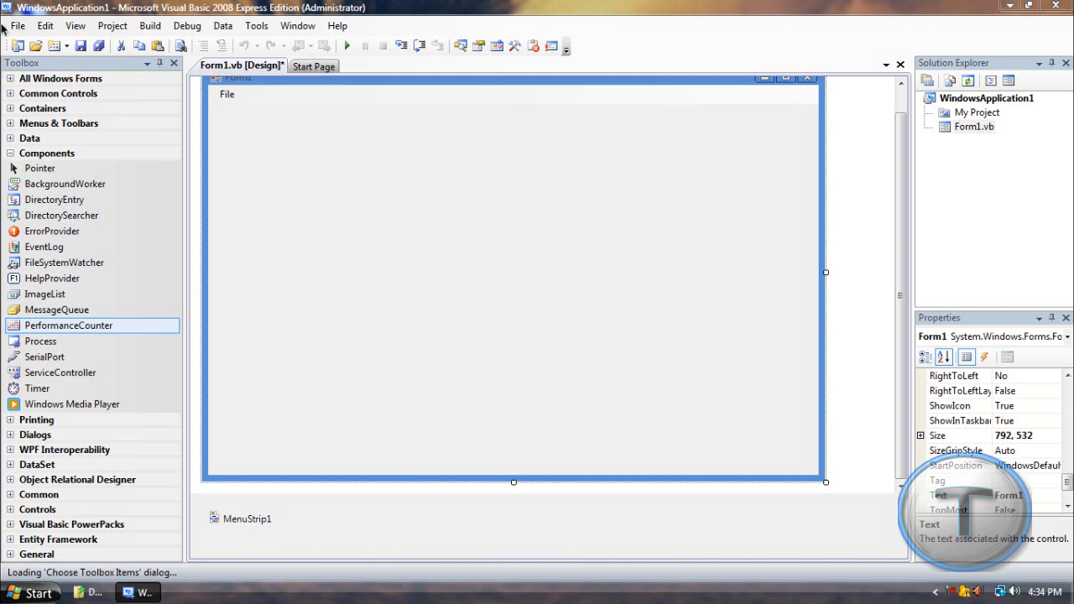
mouse_move(49, 361)
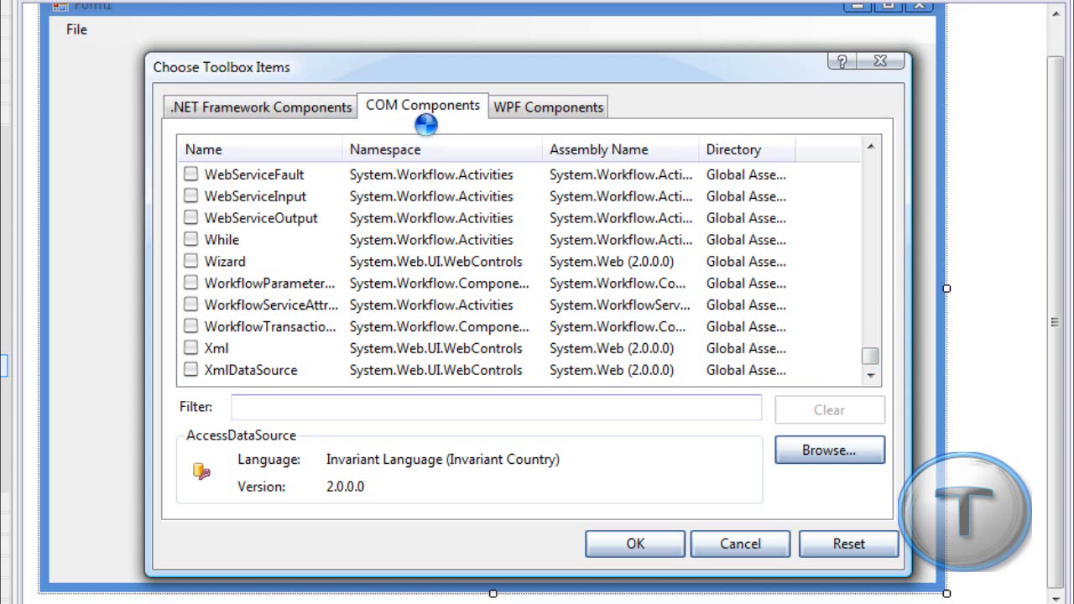
mouse_move(379, 119)
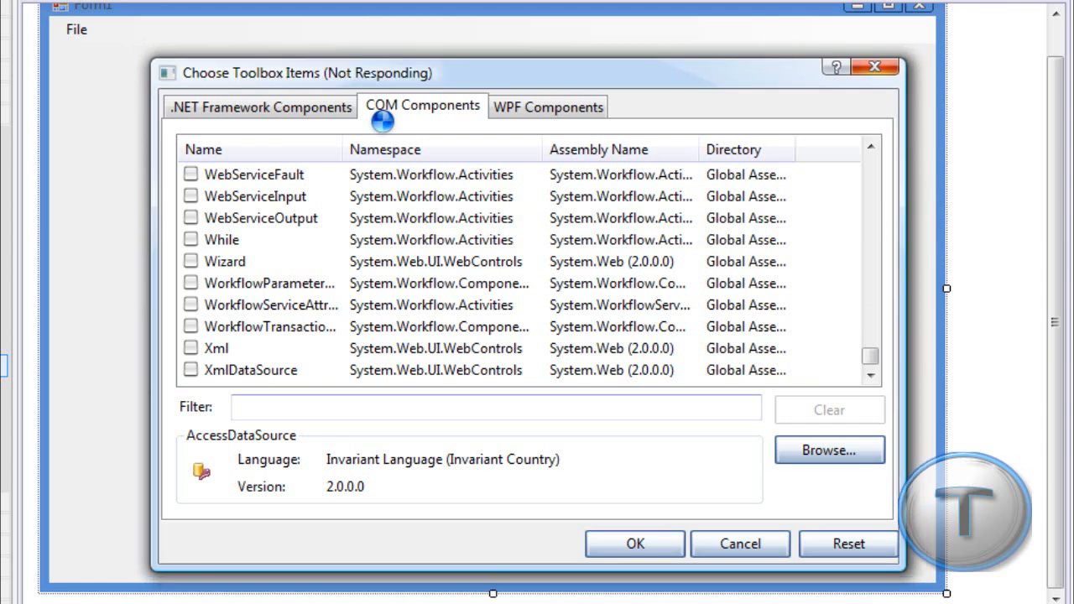
mouse_move(349, 80)
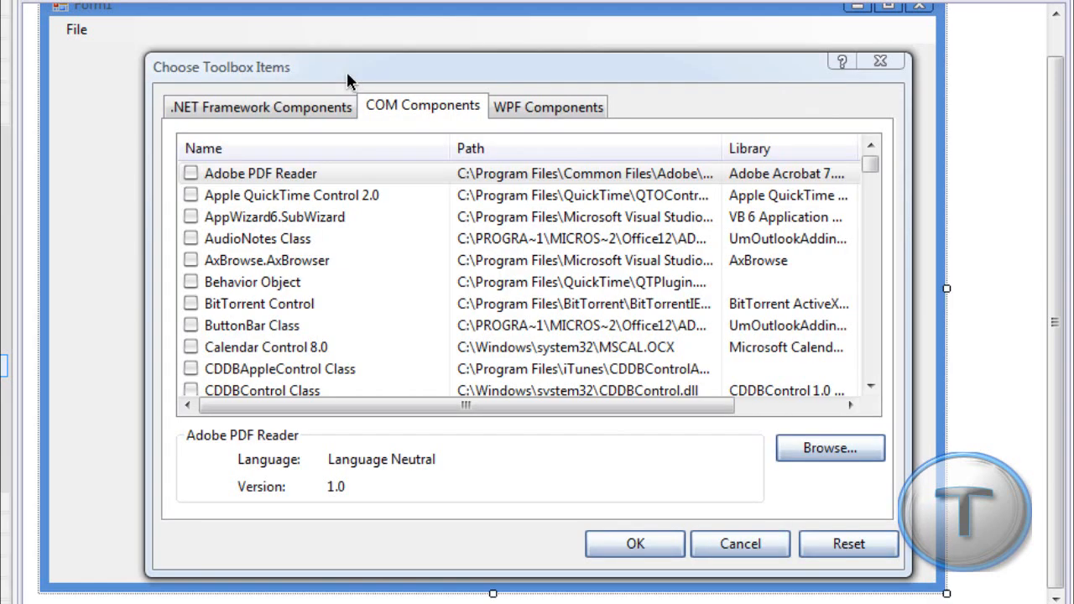
scroll(down, 3)
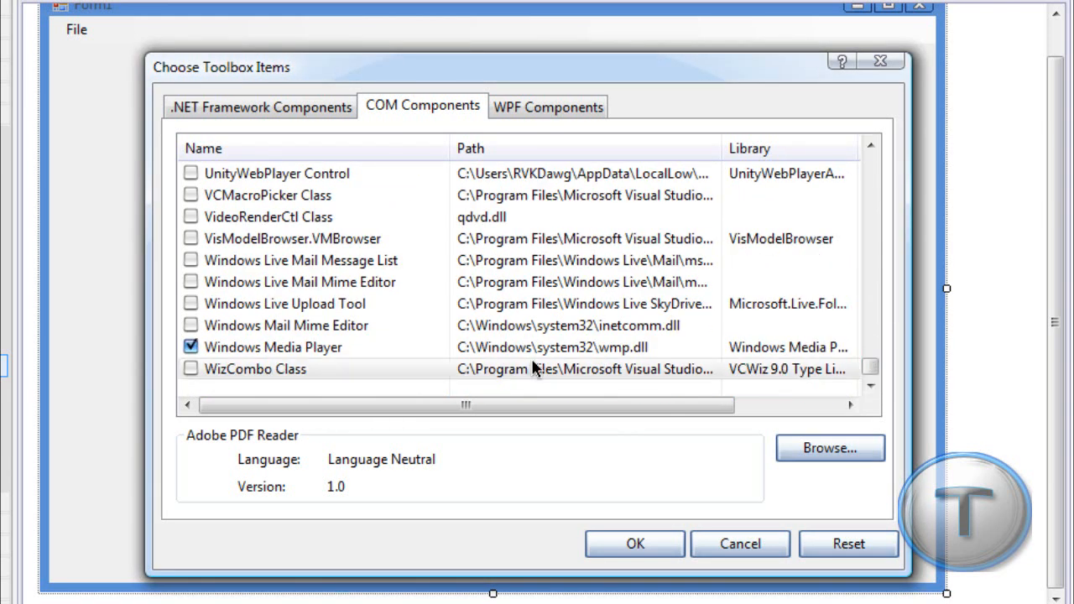
click(272, 347)
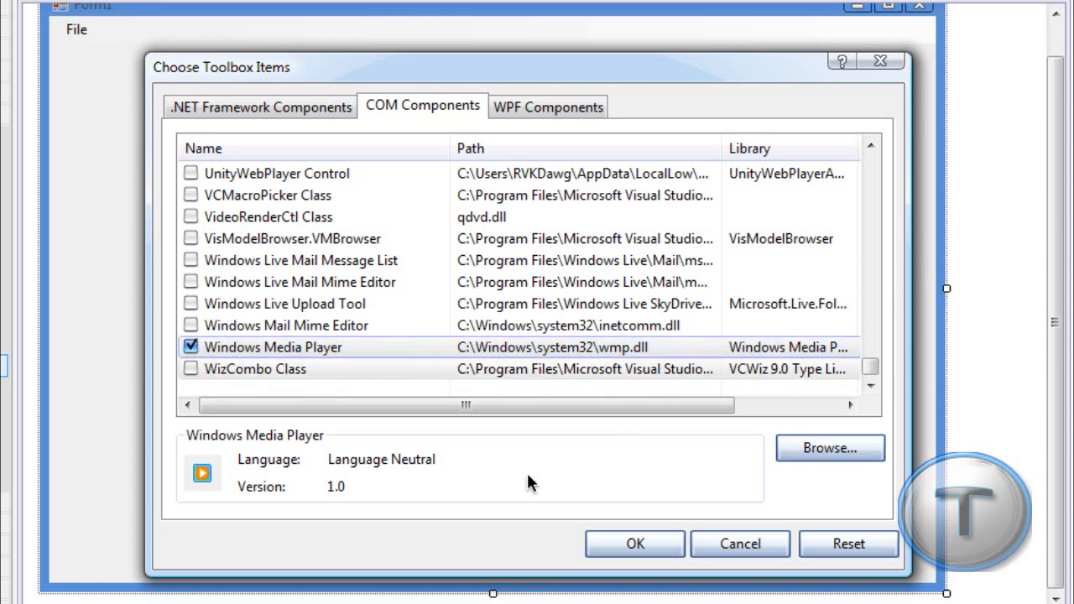
click(634, 544)
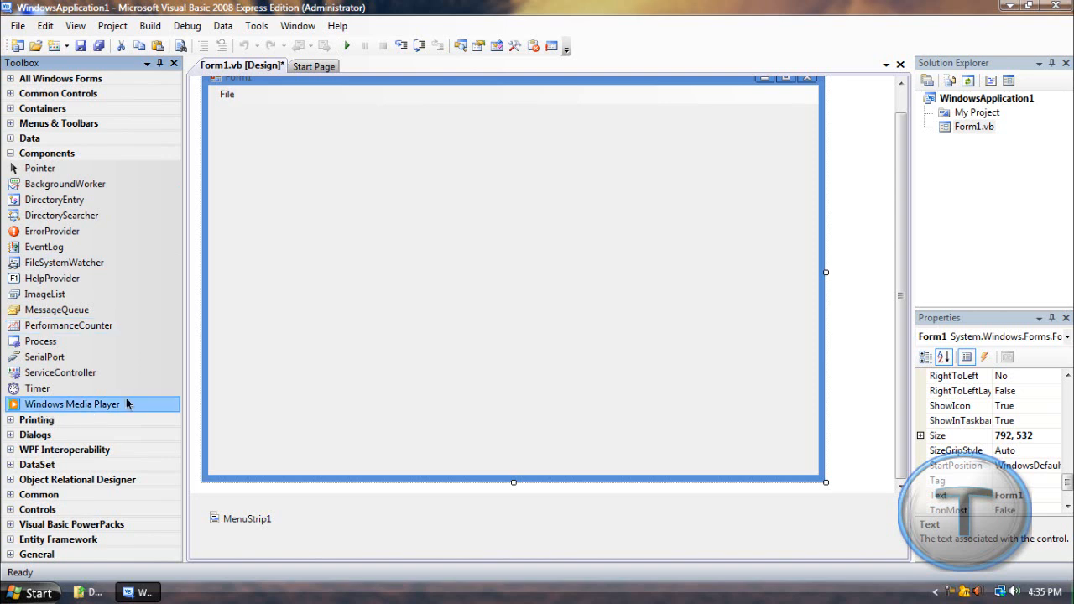
mouse_move(156, 396)
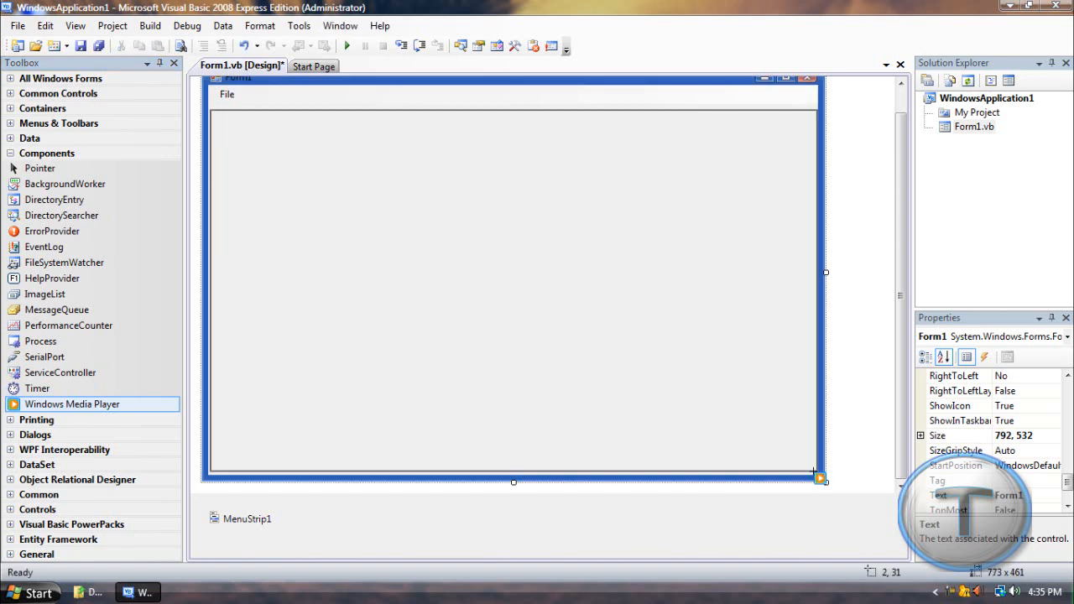
Draw a Windows Media Player control across the form below the File menu.
drag(821, 480, 823, 484)
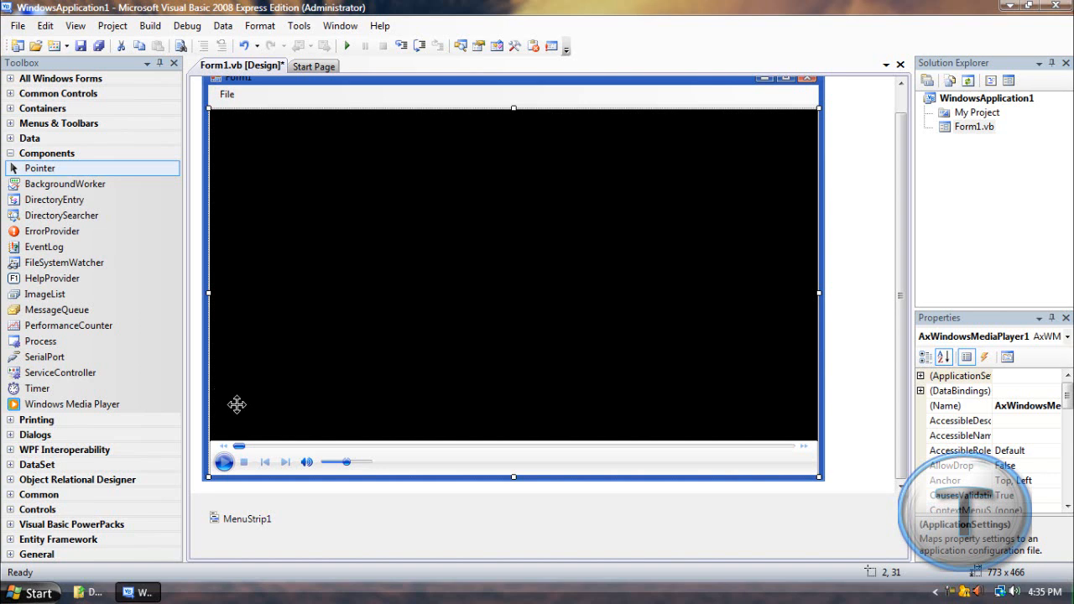
mouse_move(520, 383)
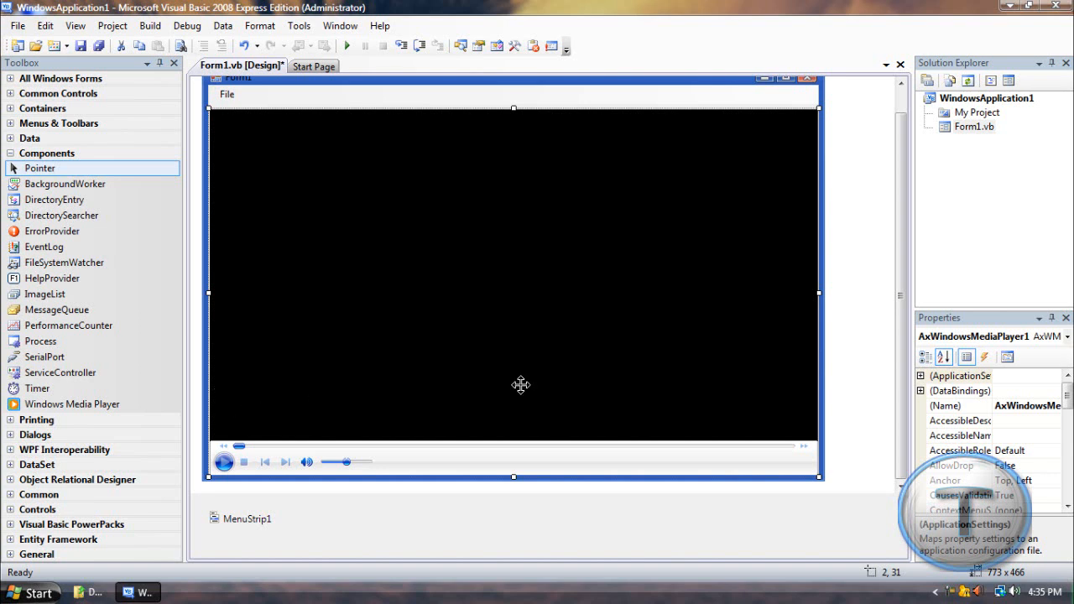
mouse_move(515, 108)
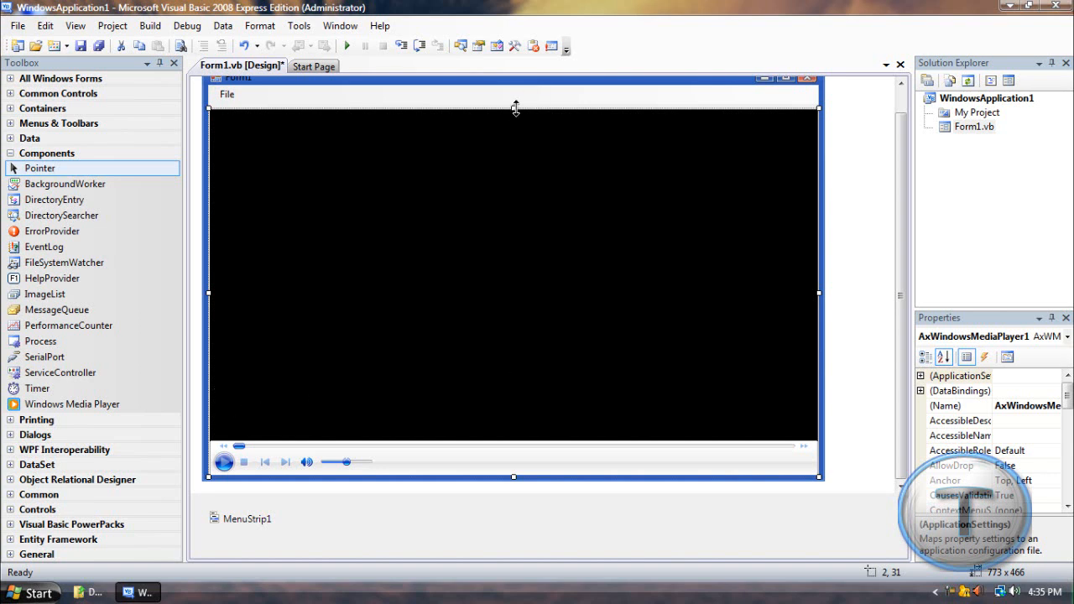
mouse_move(154, 134)
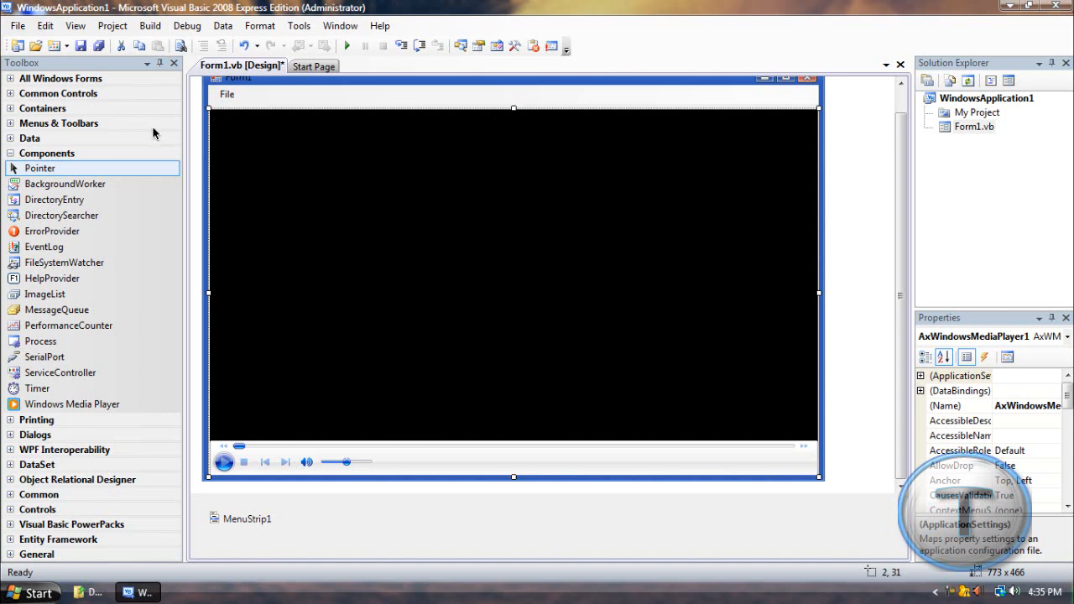
click(226, 94)
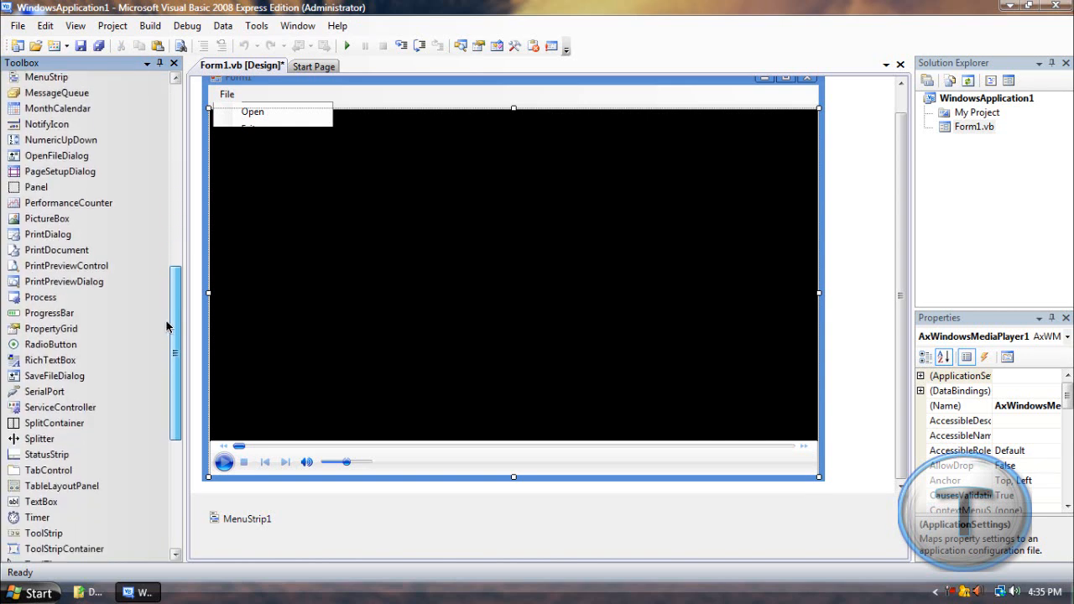
Add an OpenFileDialog component and go to the Open menu item's Click handler.
scroll(down, 3)
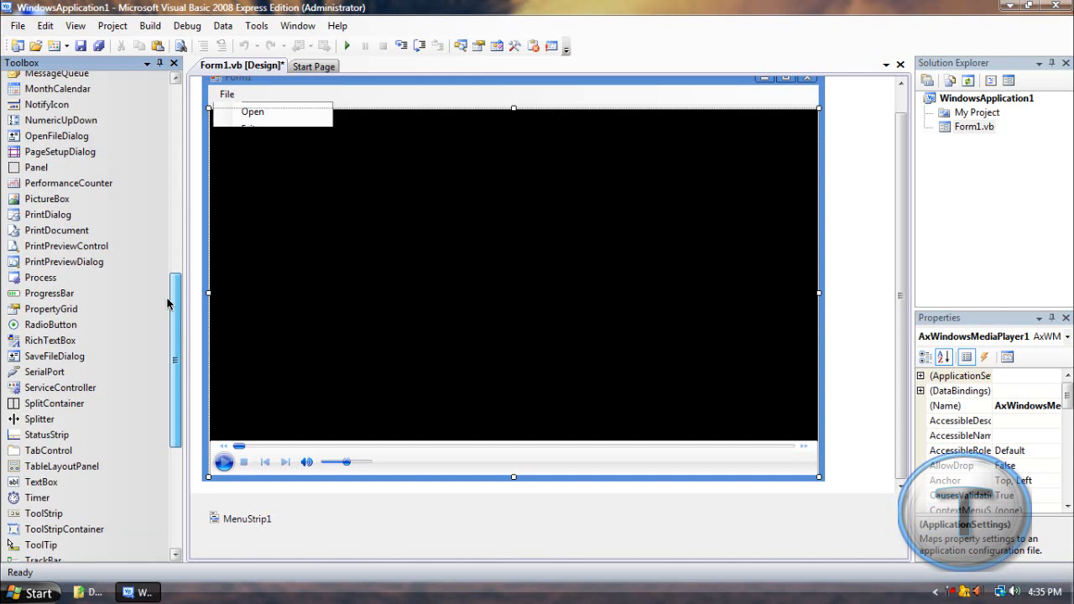
double_click(57, 144)
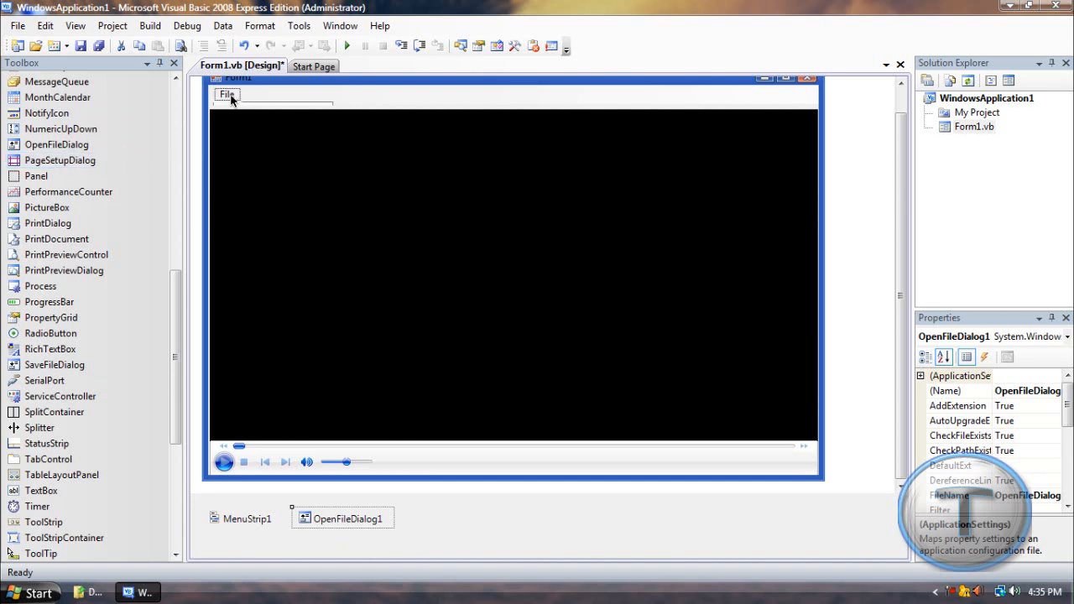
click(227, 94)
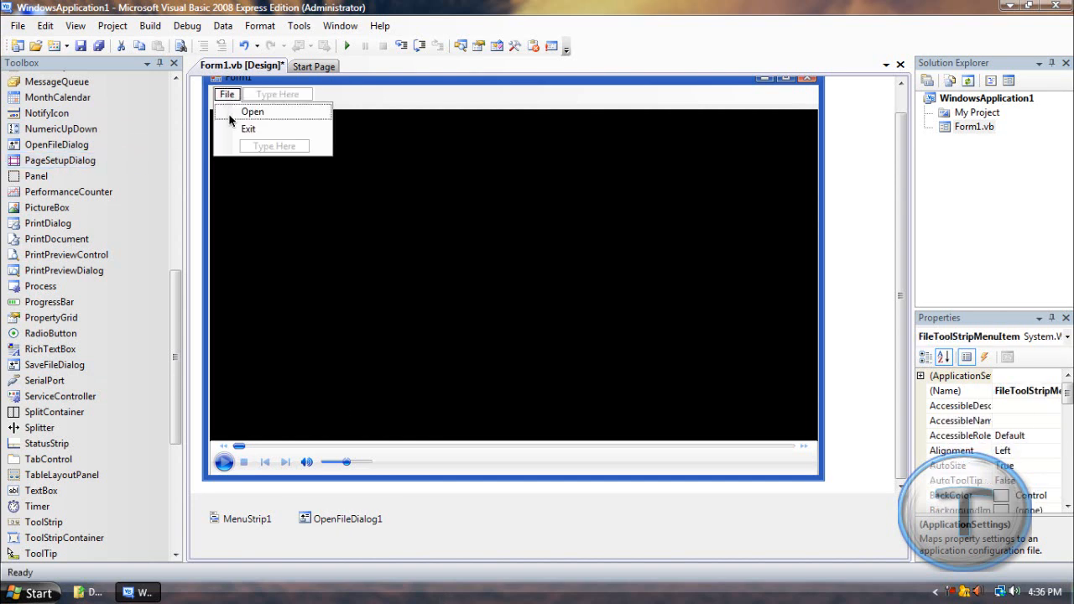
click(251, 111)
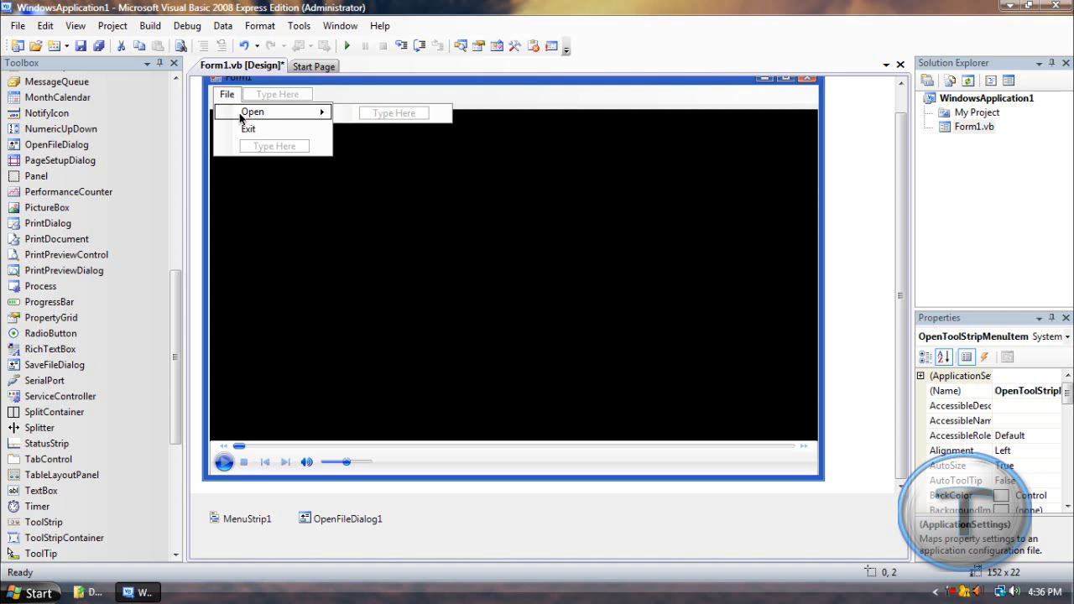
double_click(251, 111)
text(OpenFileDialog1.ShowDialog()
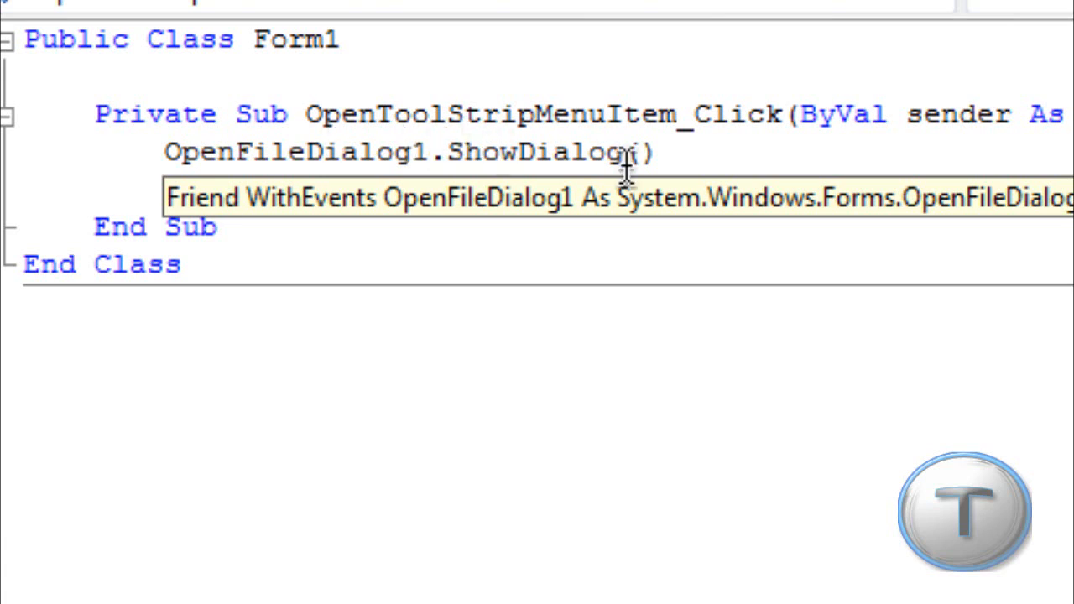
Code the handler to show the dialog and set AxWindowsMediaPlayer1.URL to the chosen FileName.
text(AxWindowsMediaPlayer1.URL = OpenFileDialog1.FileName)
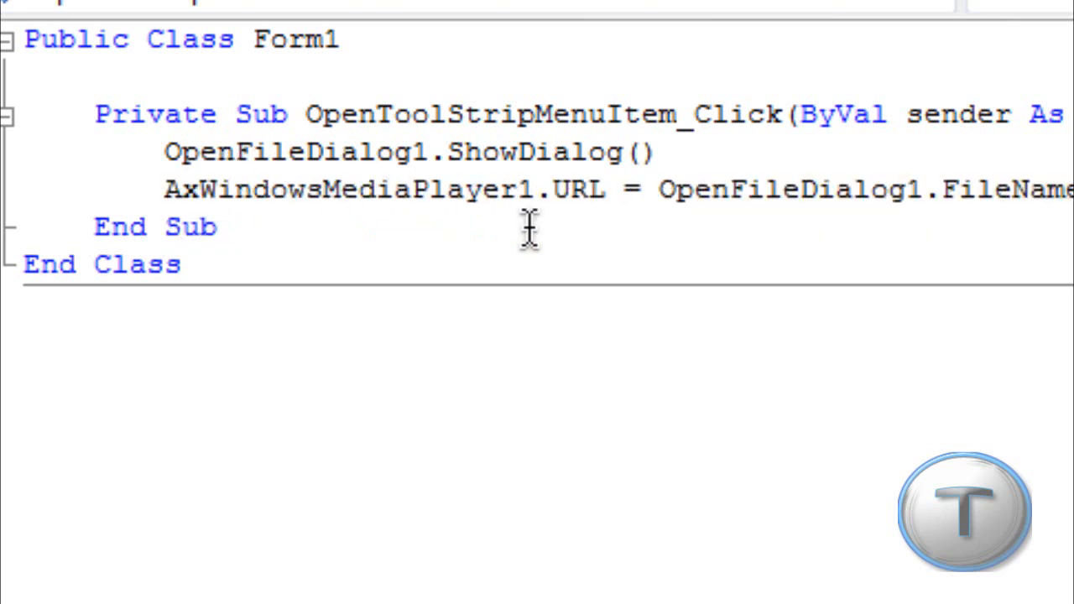
mouse_move(631, 228)
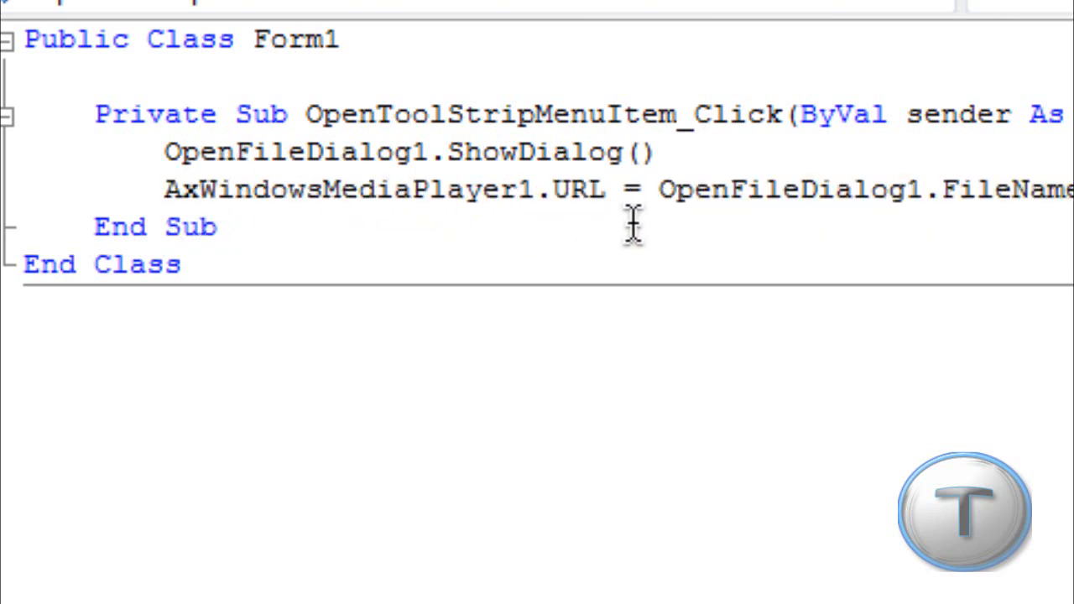
mouse_move(738, 238)
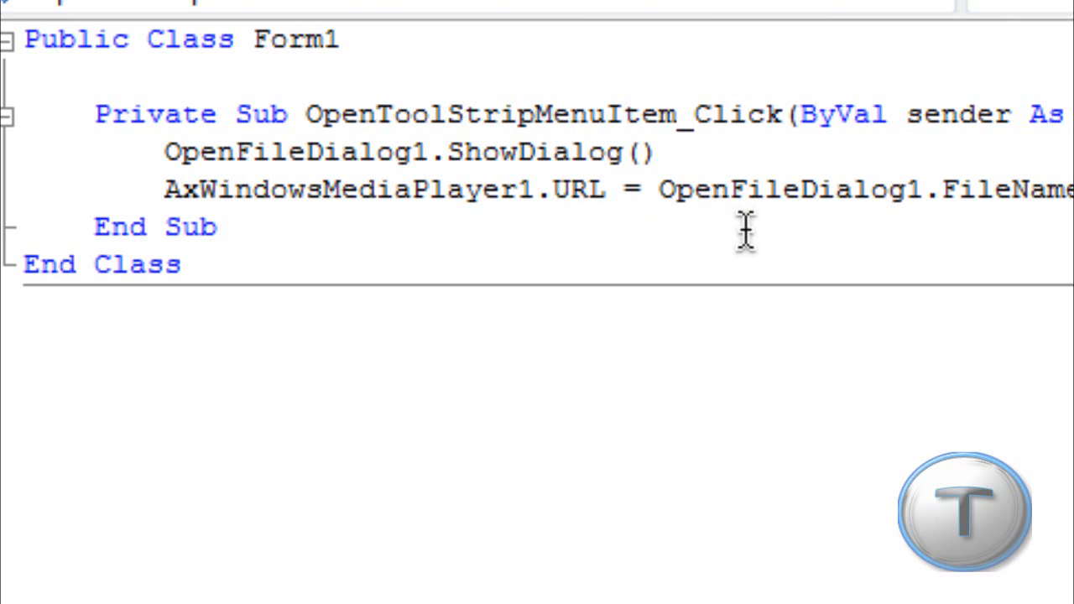
mouse_move(993, 238)
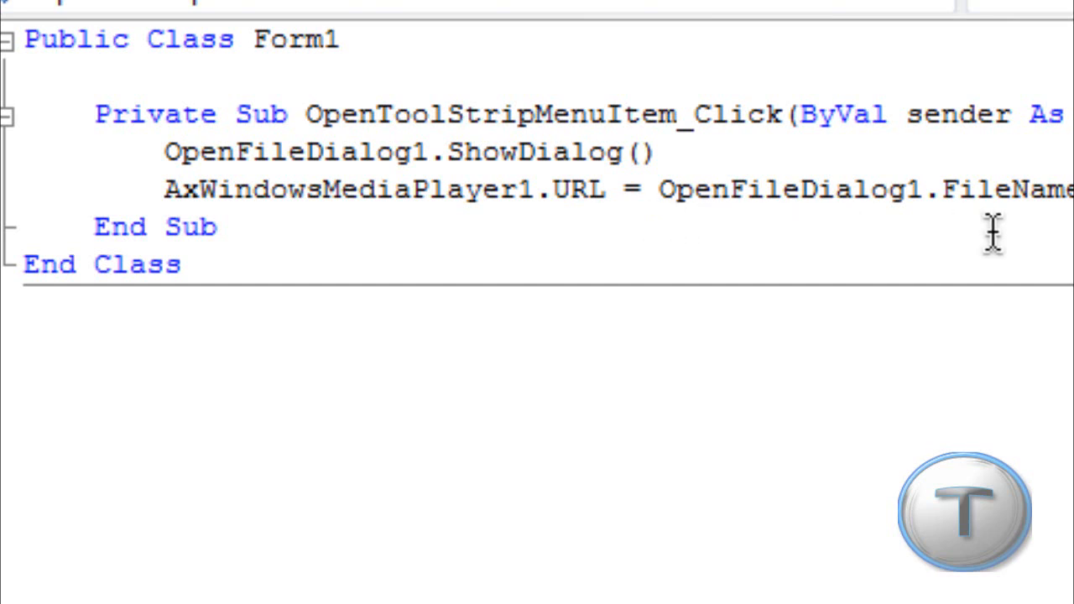
mouse_move(243, 188)
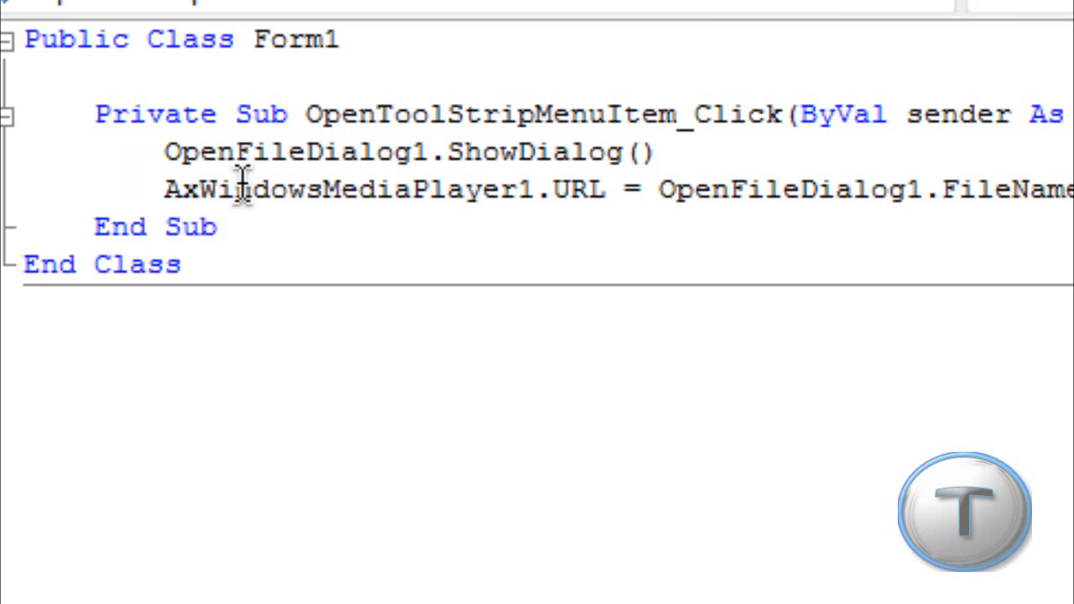
mouse_move(614, 155)
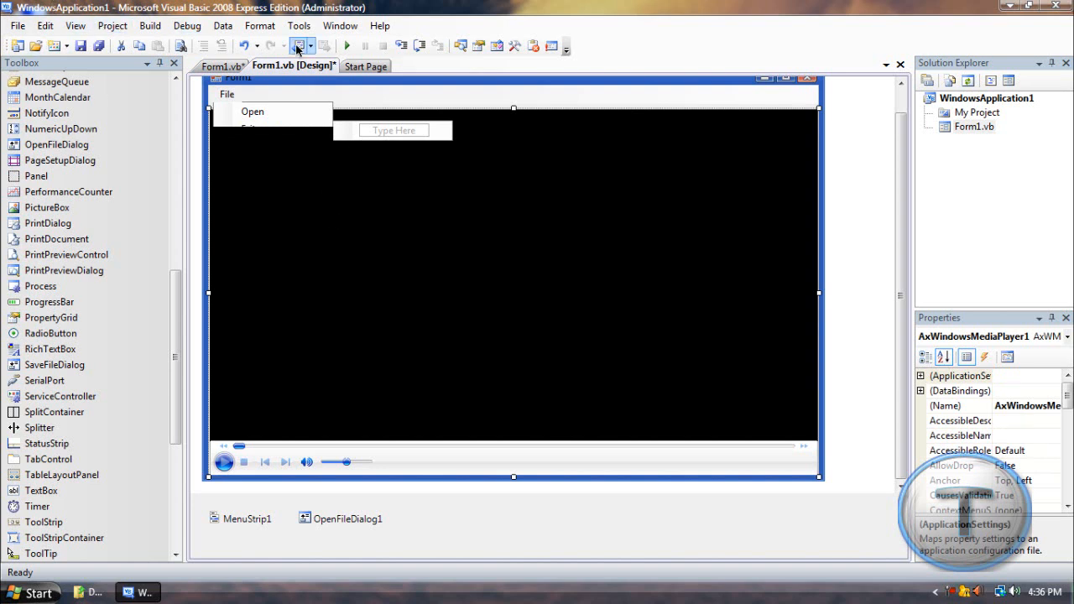
Run the program and choose File > Open to bring up the file picker.
click(339, 47)
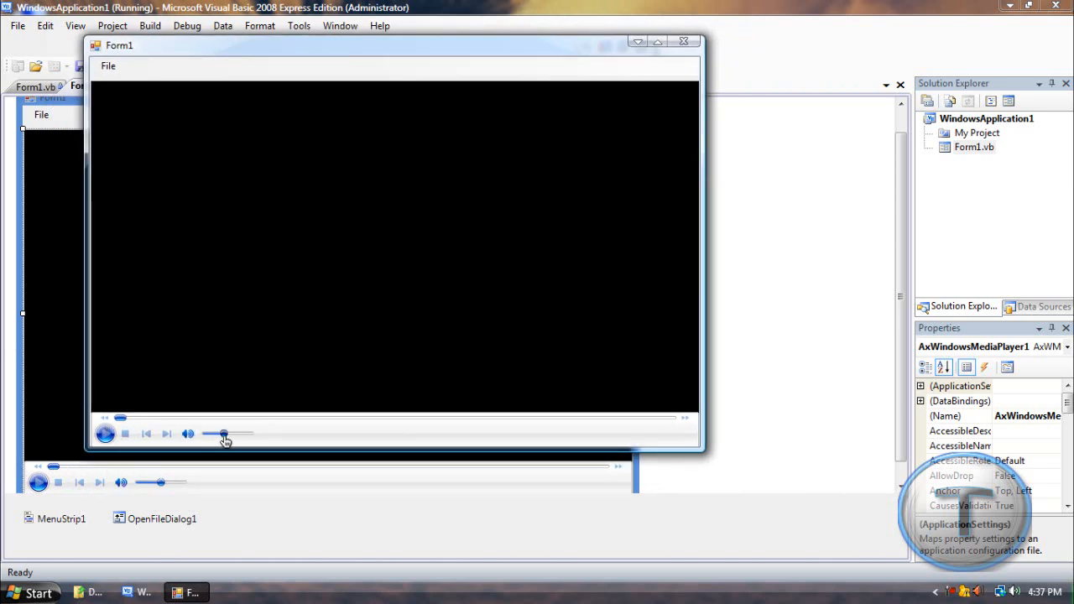
click(107, 67)
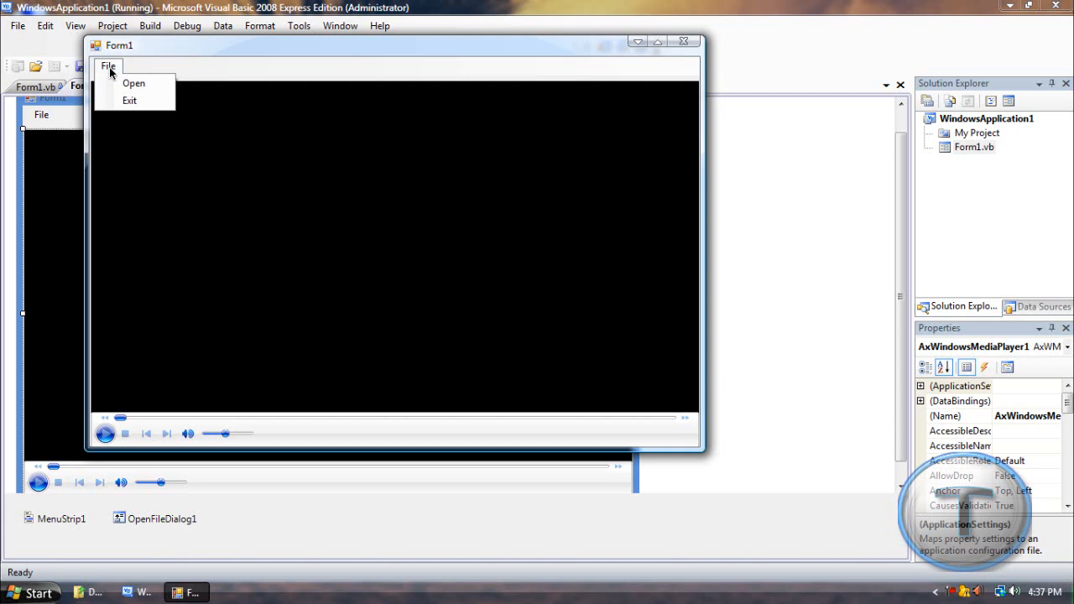
click(134, 84)
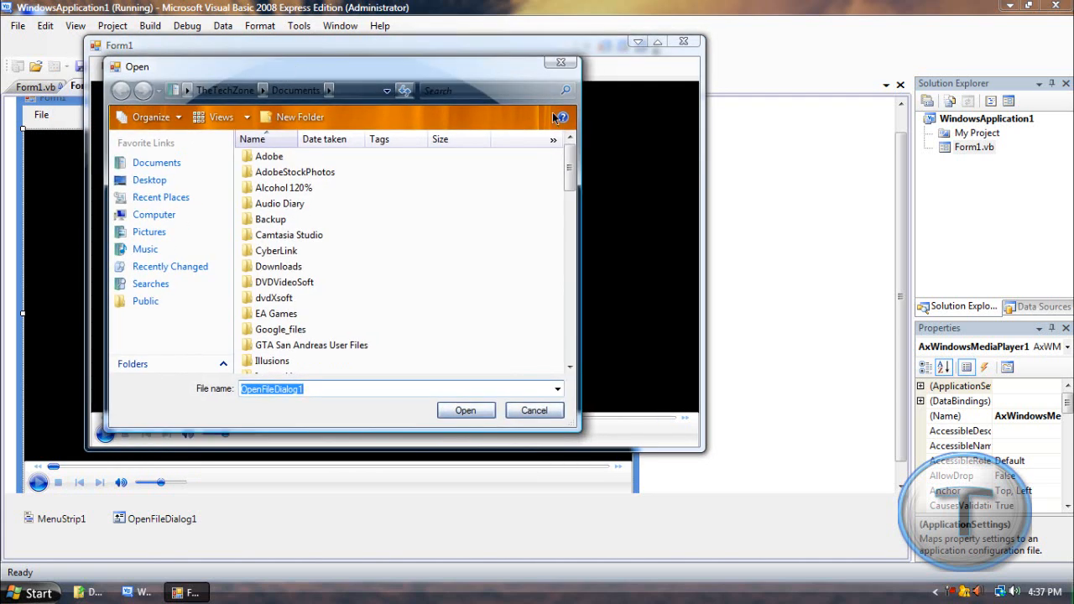
scroll(down, 3)
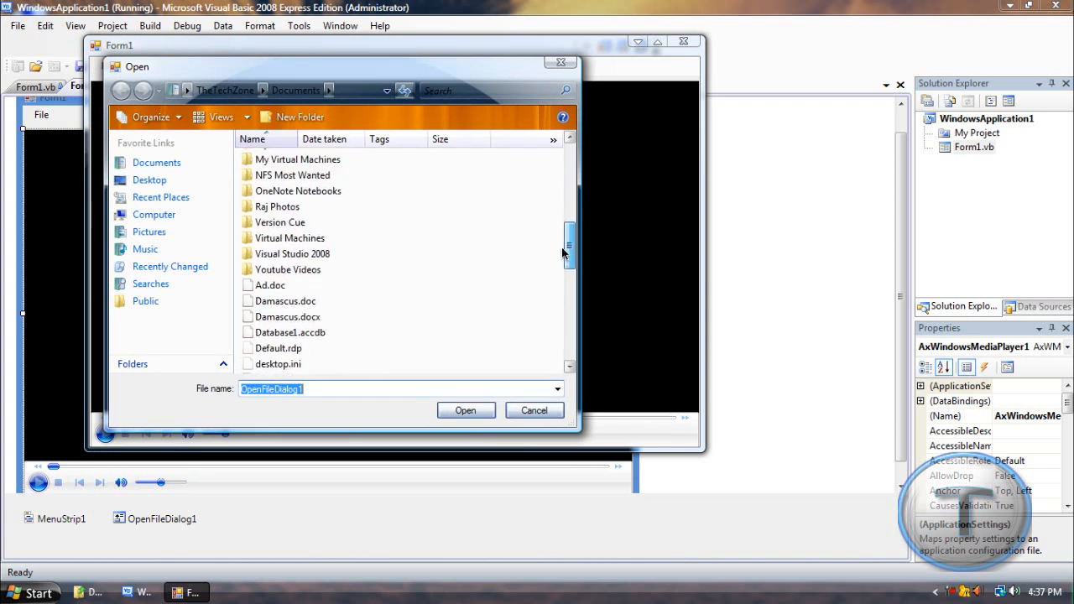
Browse Computer to the iTunes Music folder and open an mp3 so it plays.
click(154, 215)
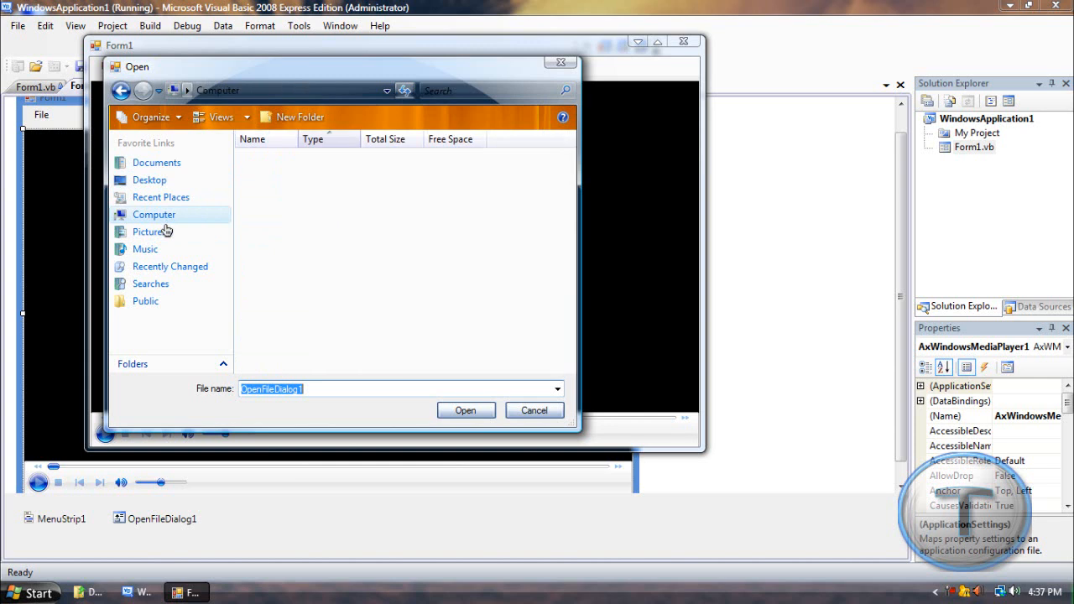
click(155, 215)
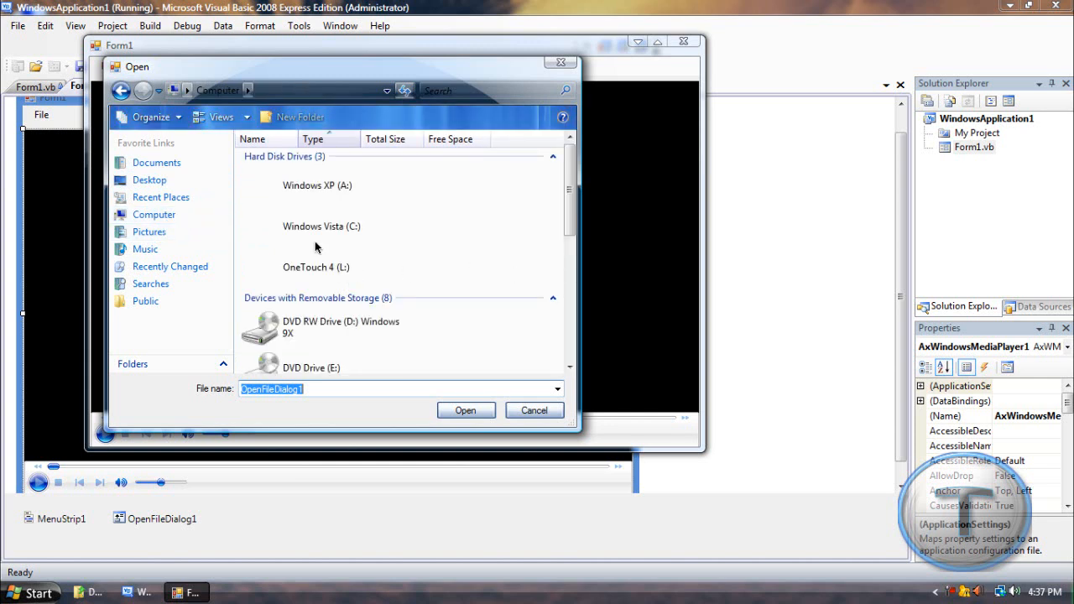
double_click(316, 267)
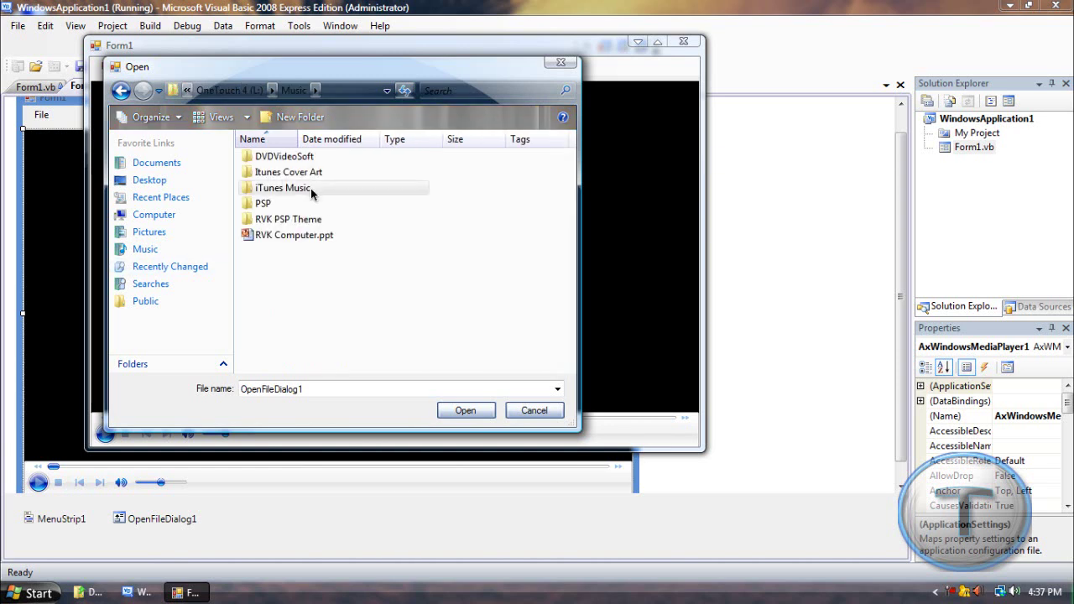
double_click(282, 188)
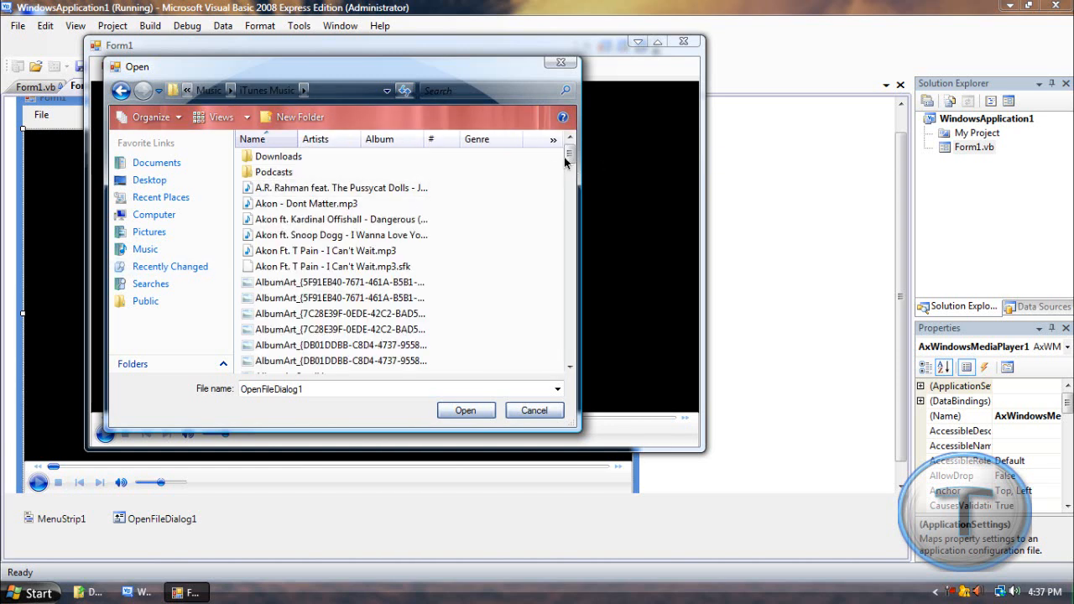
scroll(down, 3)
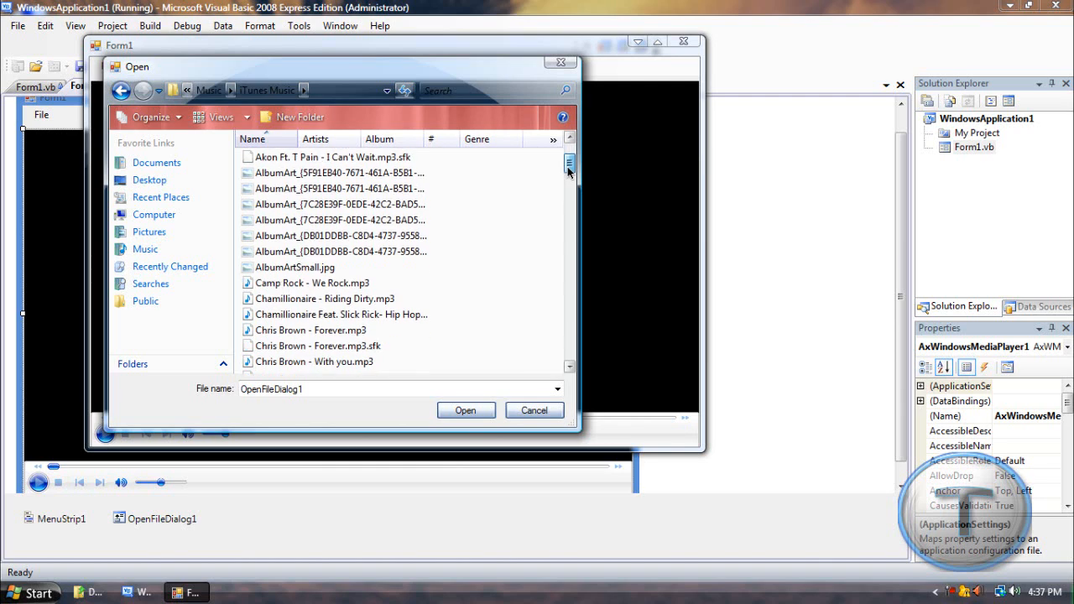
click(466, 409)
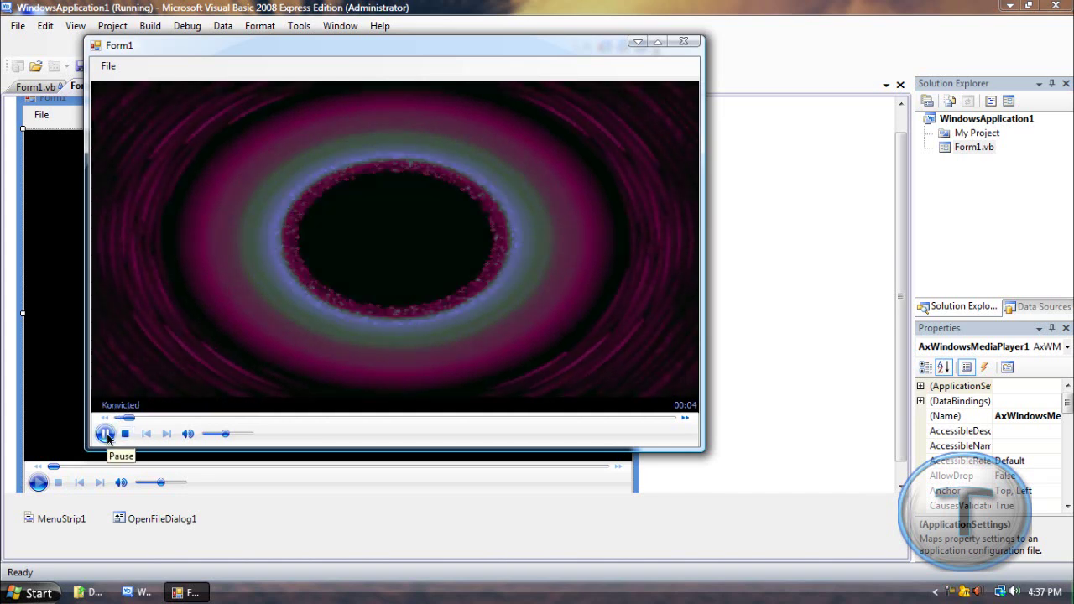
Open a movie file from the OneTouch drive so it plays in the player.
click(104, 434)
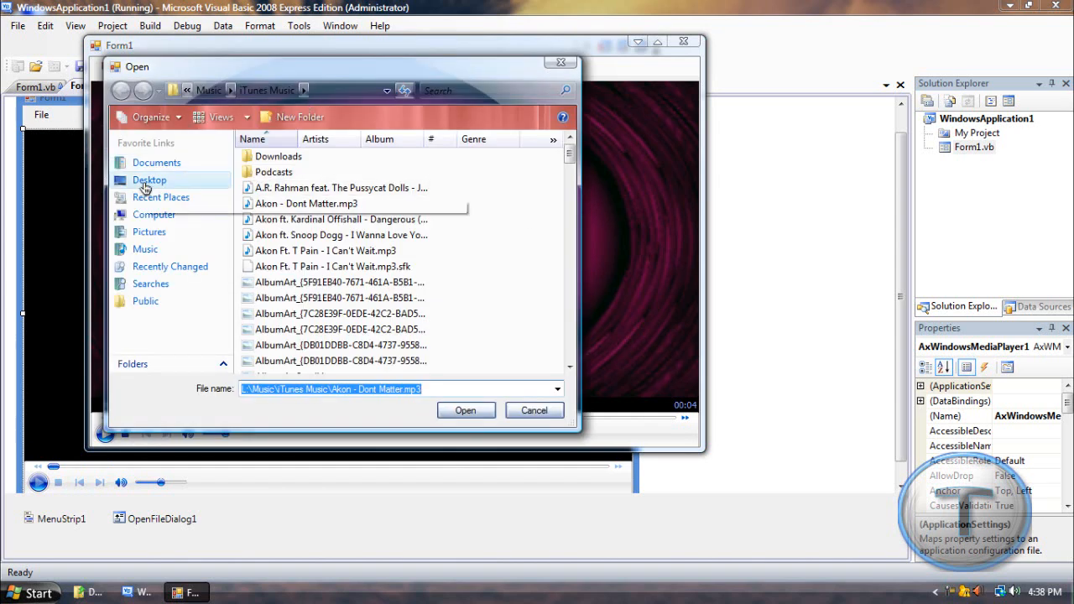
click(155, 215)
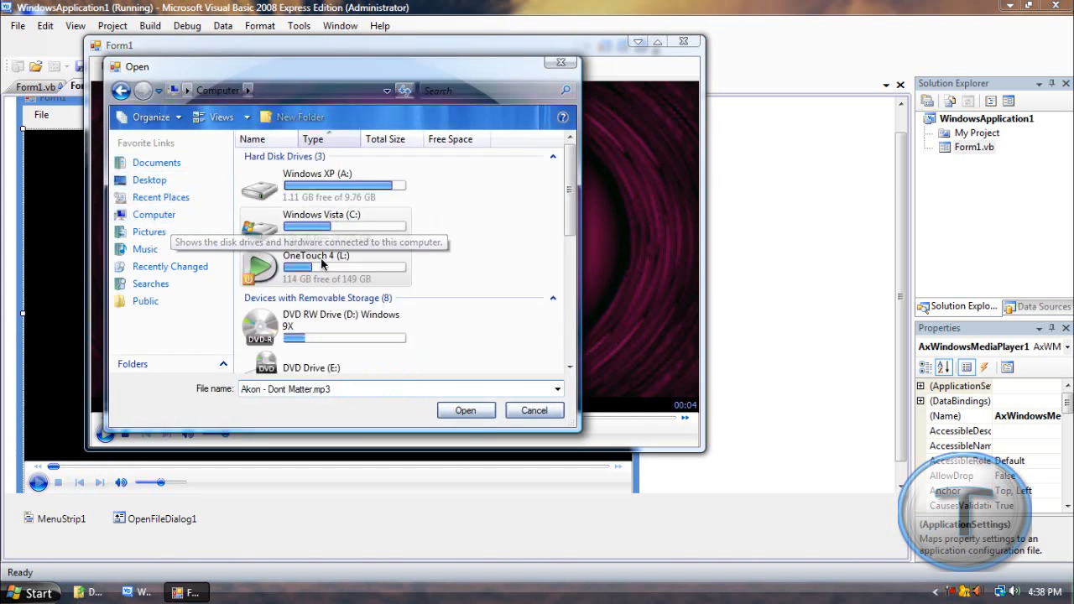
double_click(316, 262)
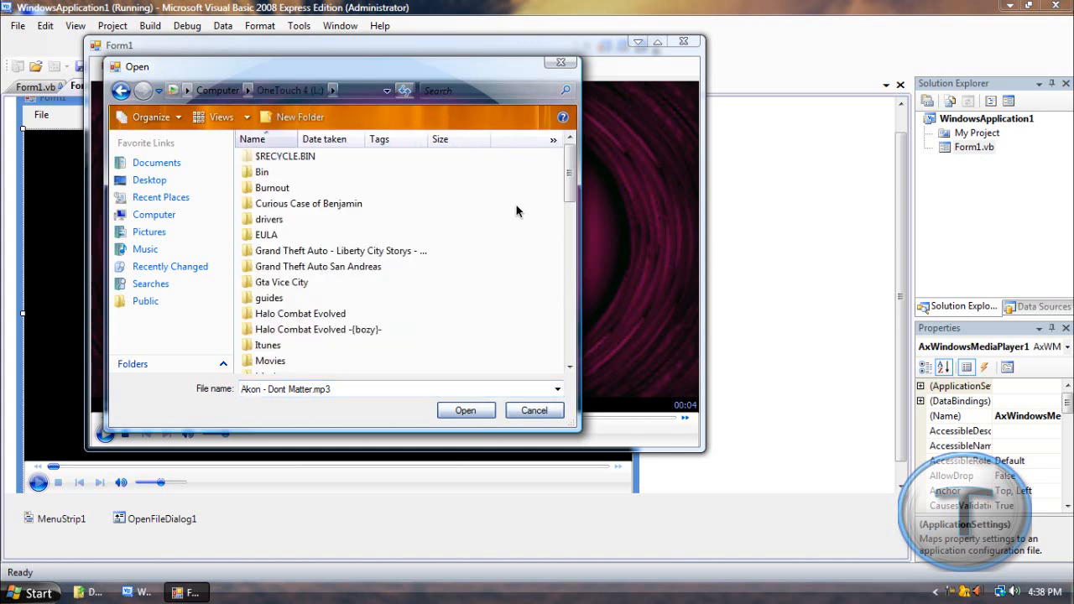
scroll(down, 3)
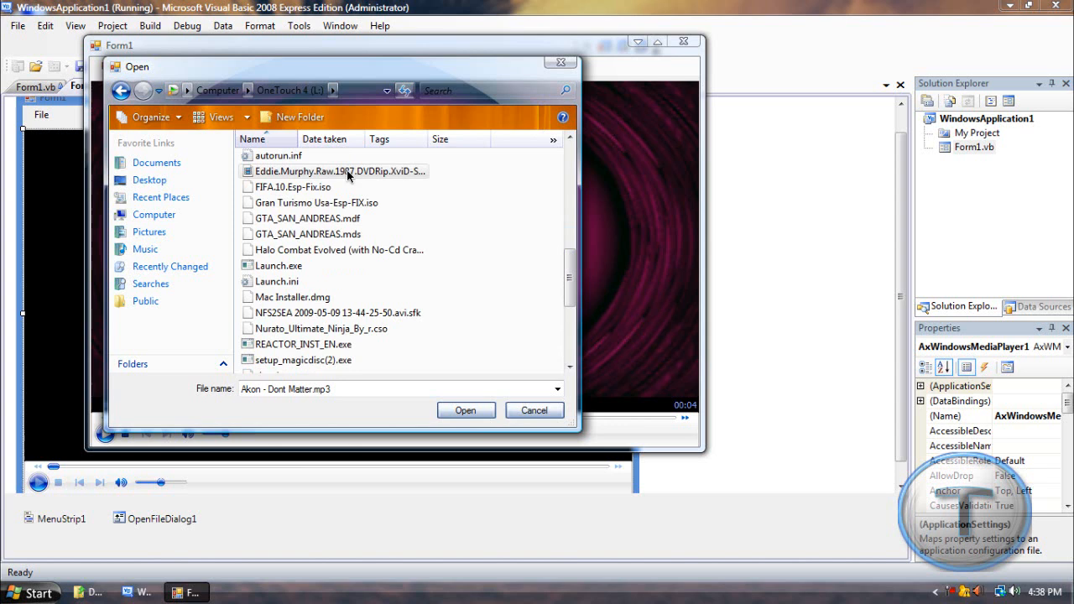
click(467, 410)
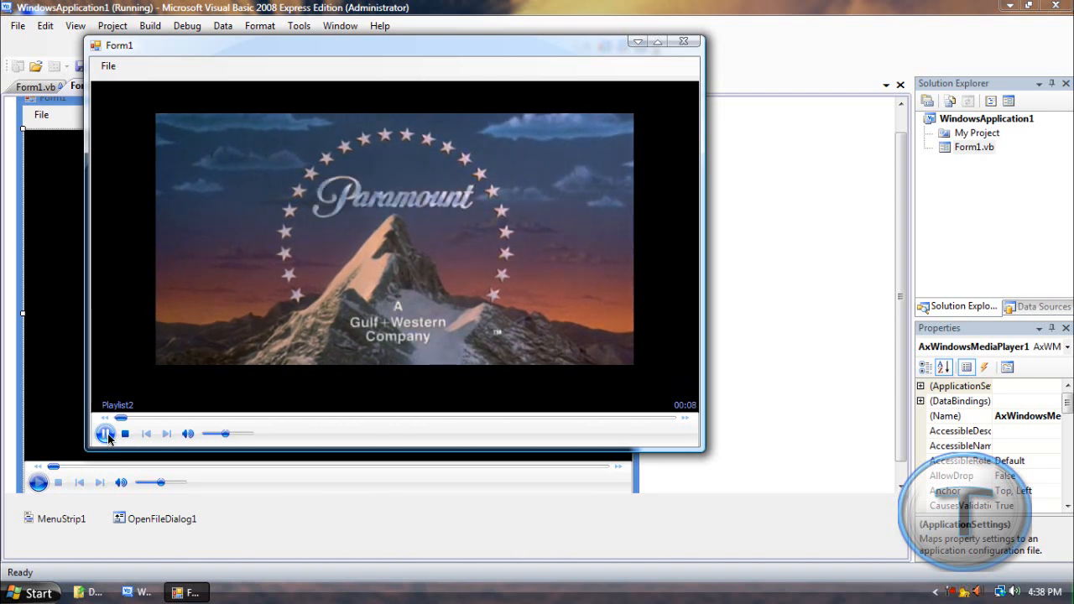
Pause the movie and drag the seek bar far ahead toward its end.
click(105, 433)
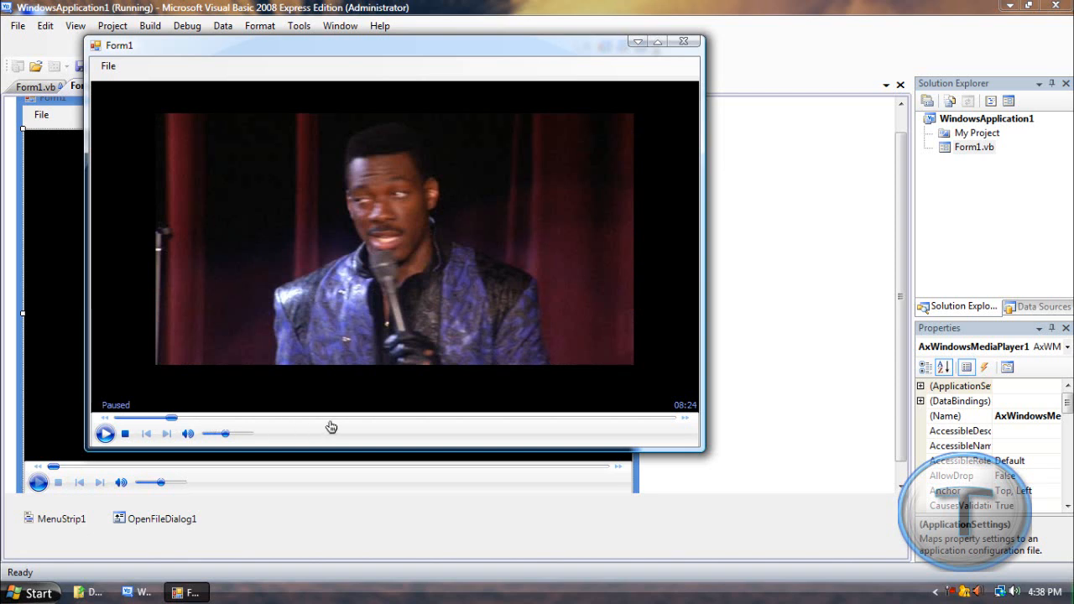
drag(171, 416, 329, 416)
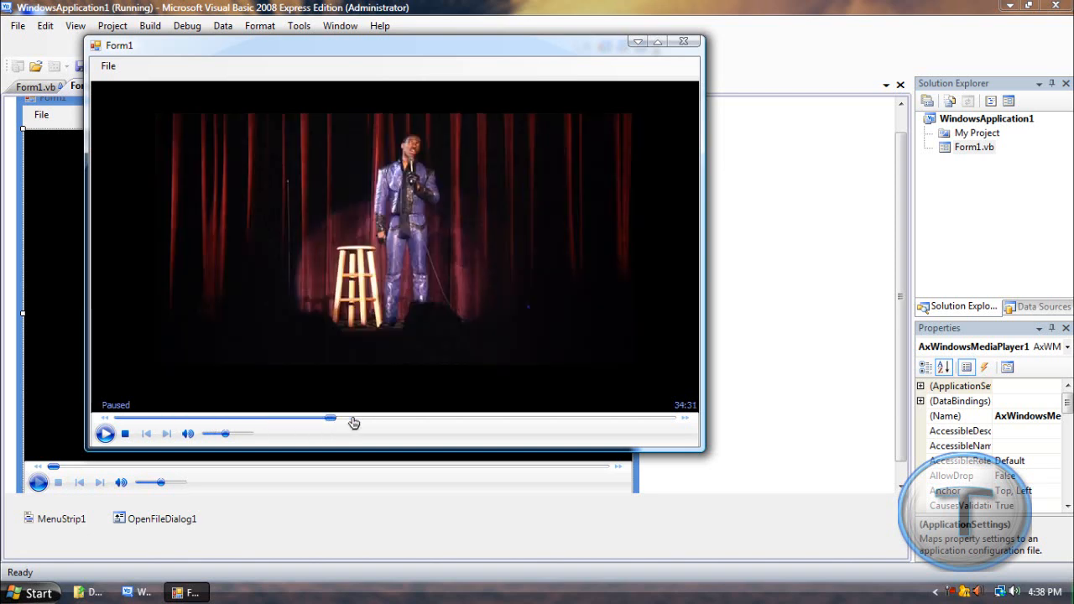
drag(329, 416, 388, 419)
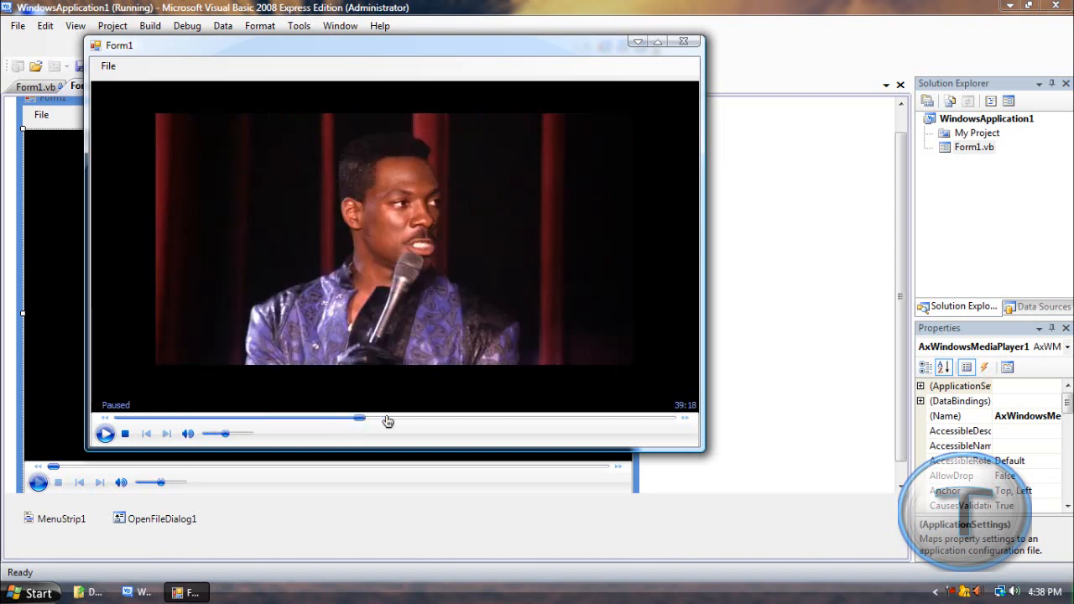
drag(359, 416, 400, 416)
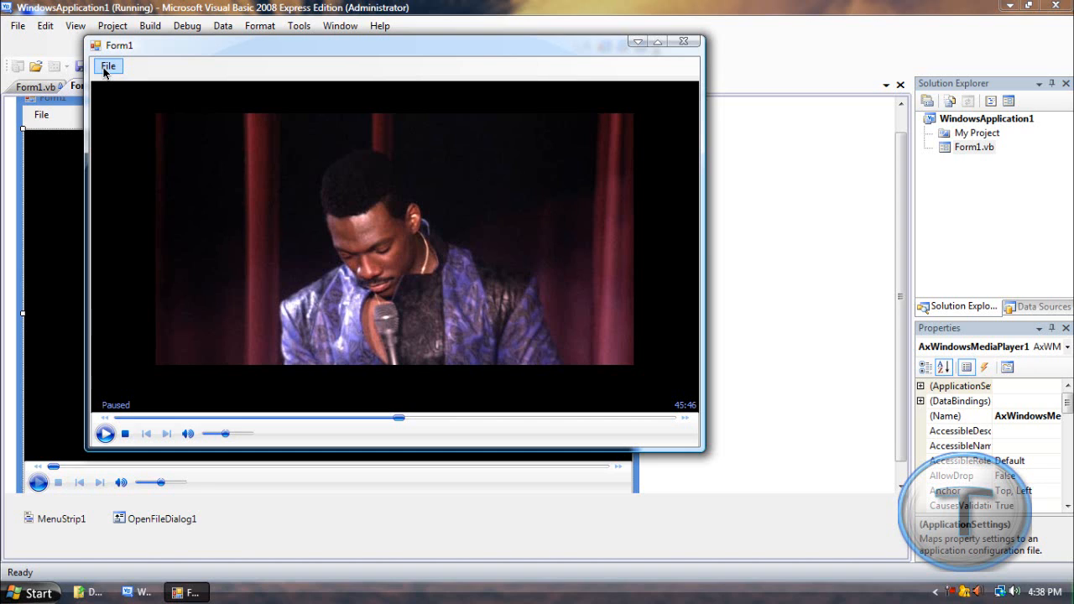
mouse_move(161, 50)
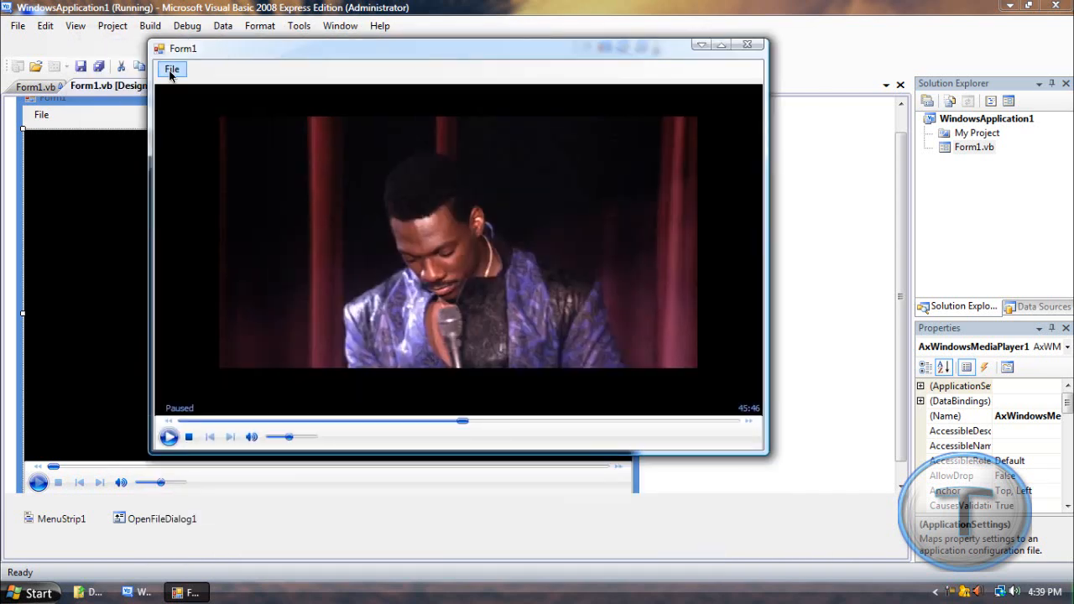
Quit the running player with File > Exit, returning to Form1.vb [Design].
click(171, 67)
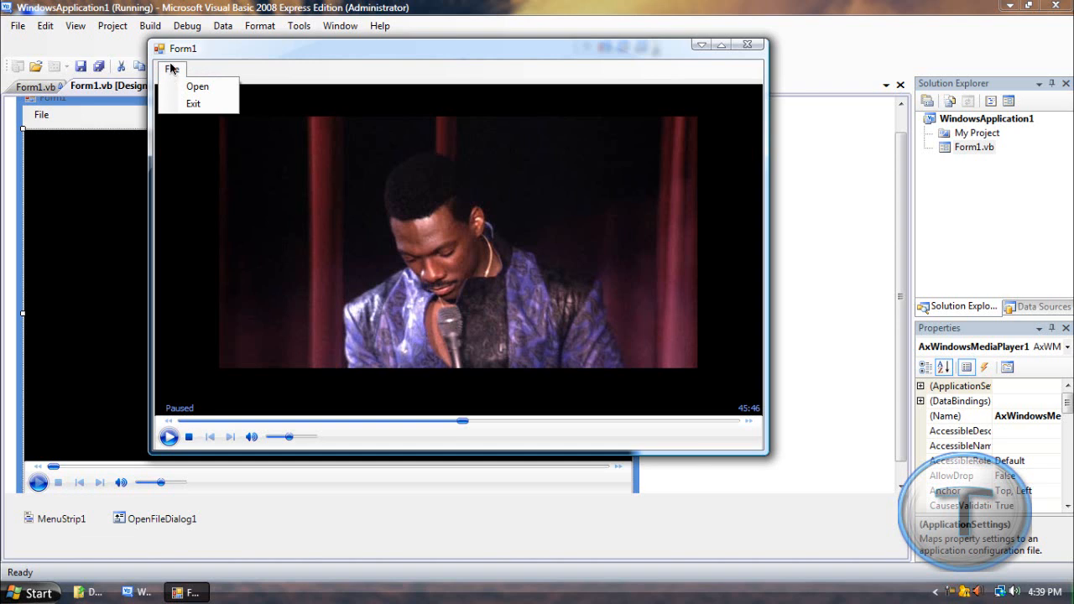
click(192, 88)
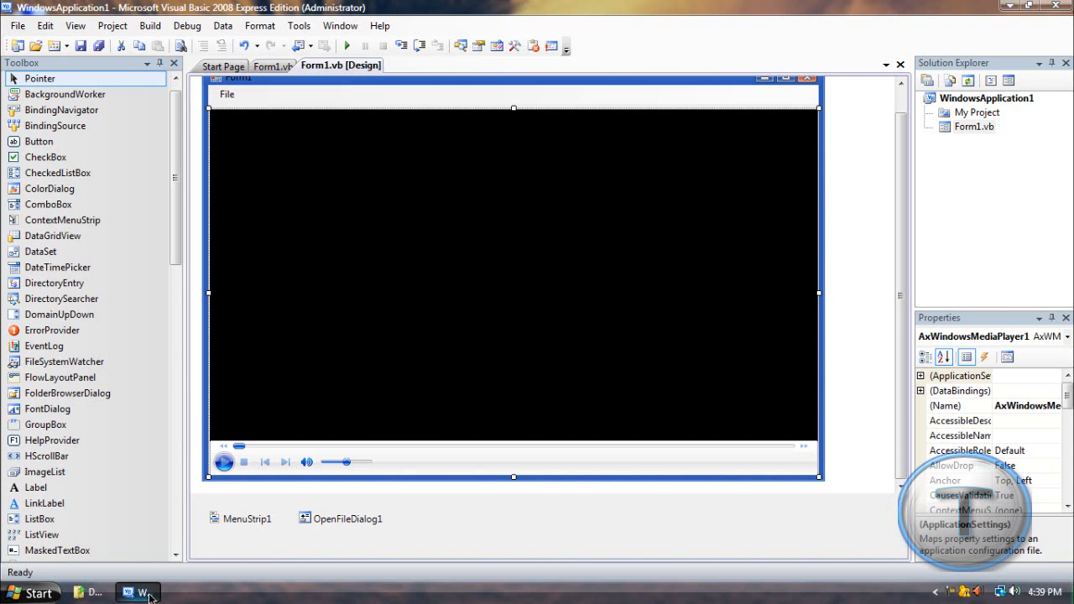
mouse_move(238, 440)
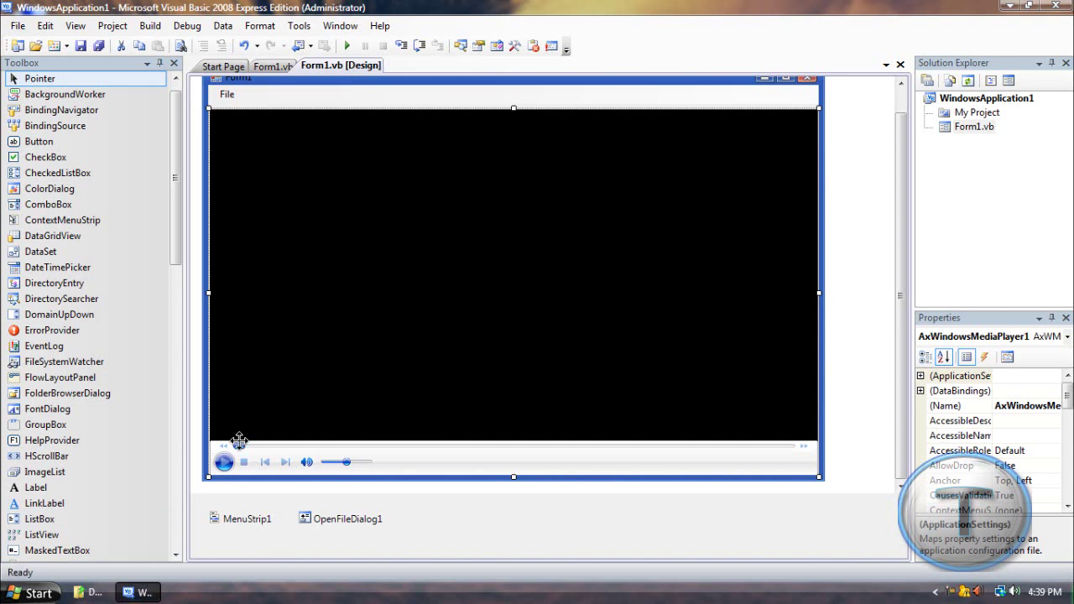